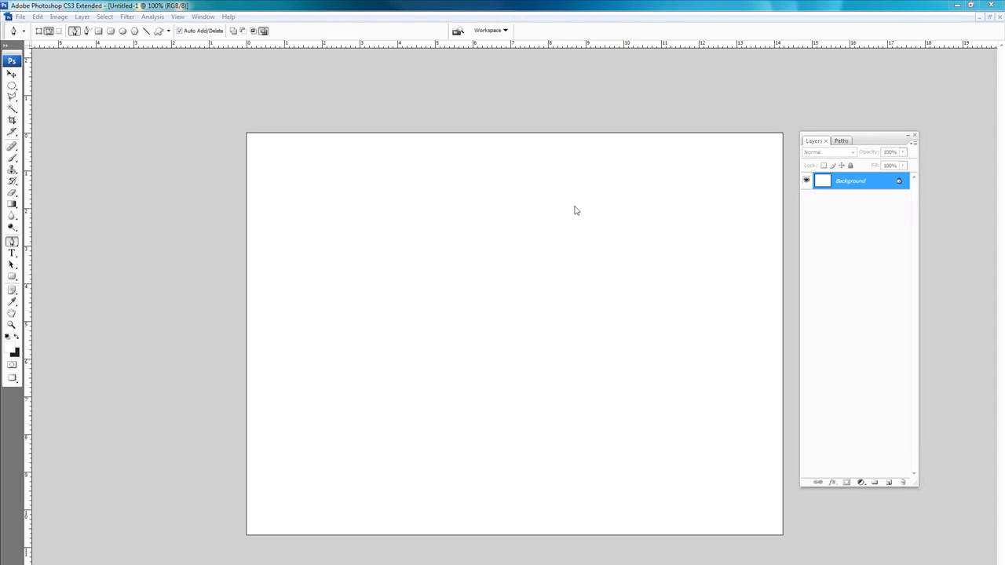
mouse_move(574, 217)
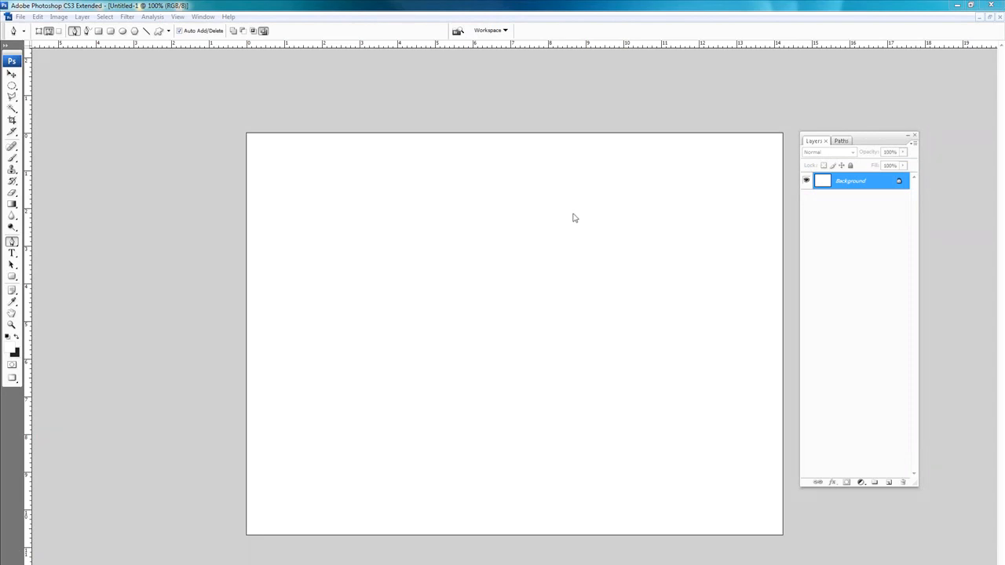
mouse_move(465, 292)
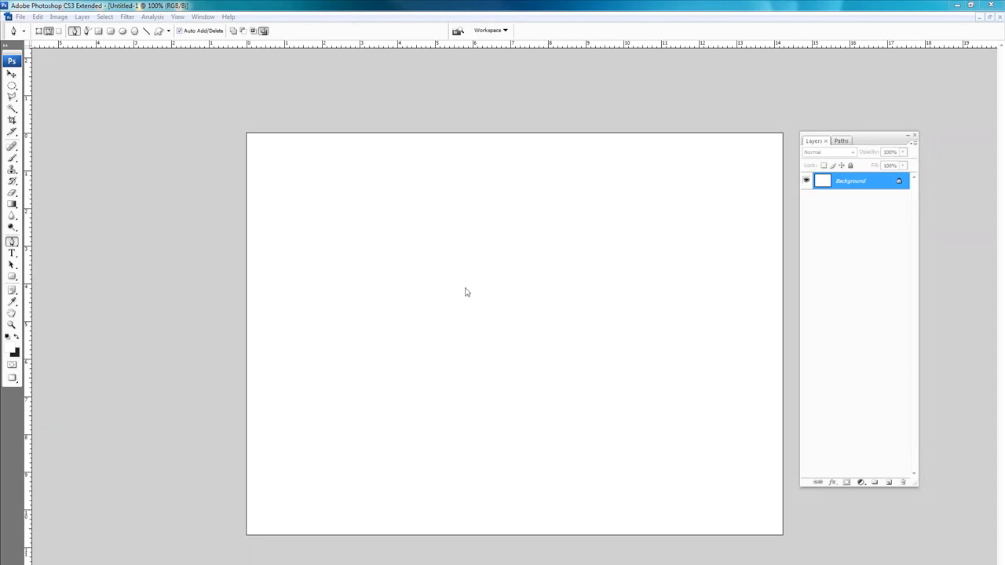
mouse_move(569, 215)
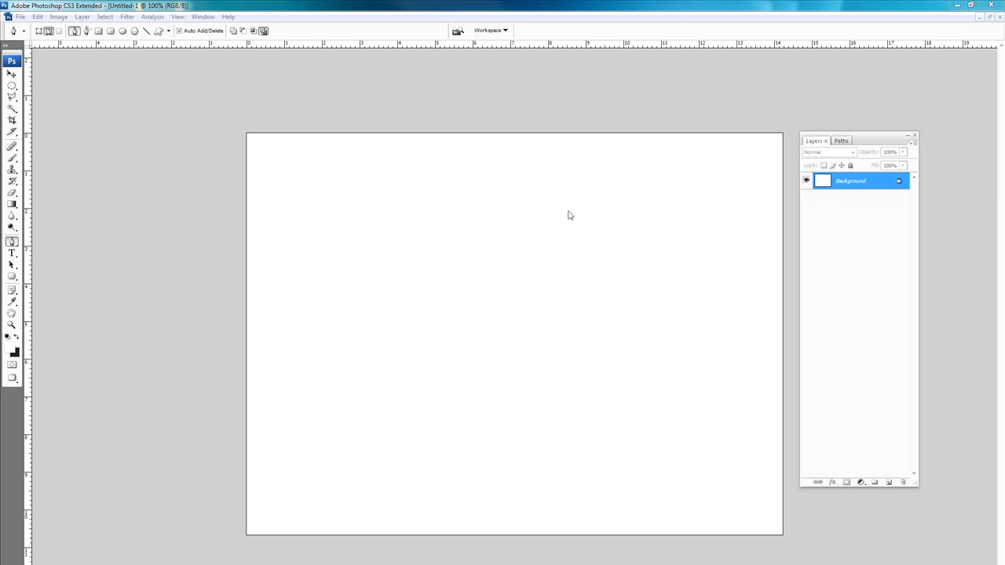
mouse_move(558, 248)
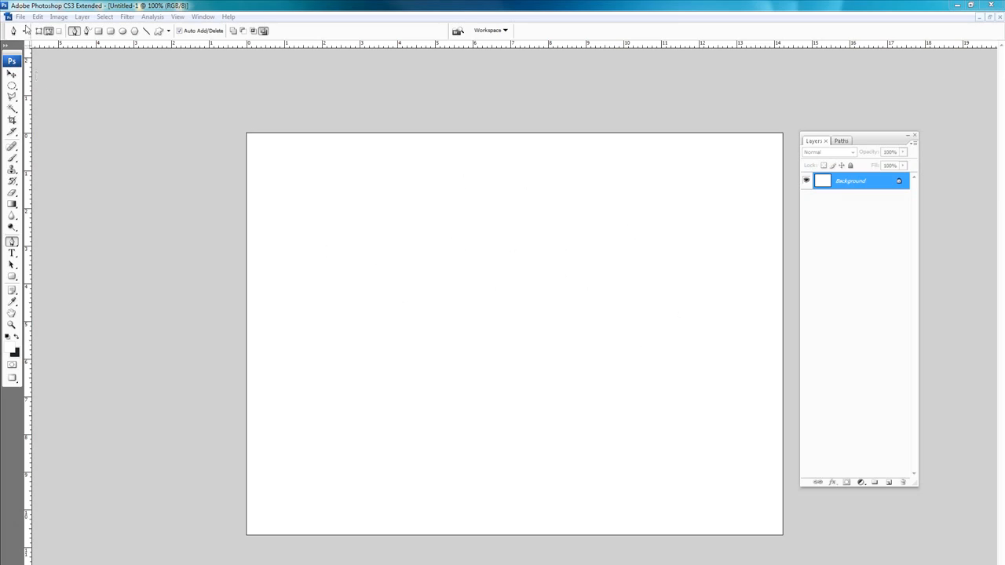
- Open the first blue flower photo from disk as its own document
left_click(18, 16)
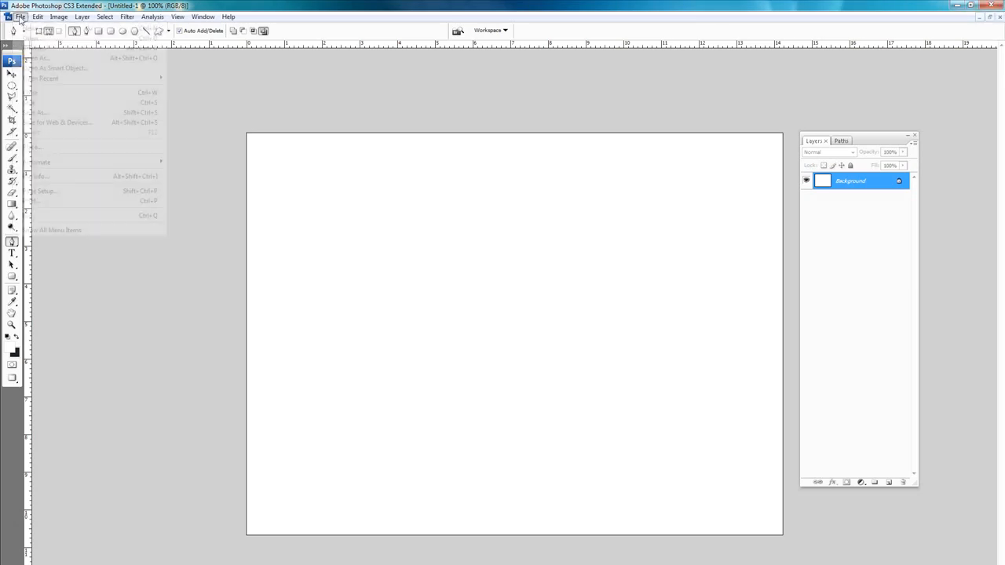
mouse_move(31, 38)
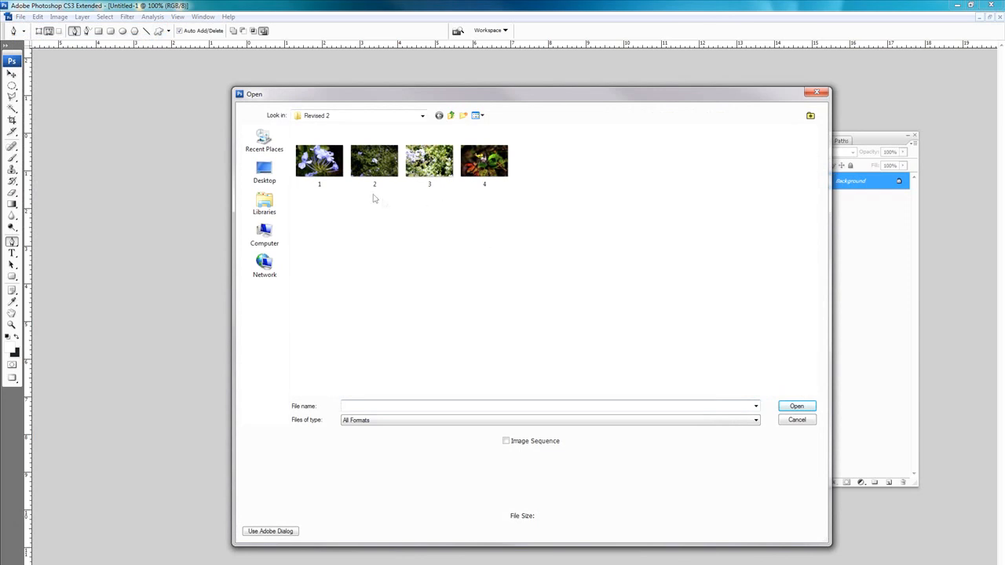
left_click(319, 160)
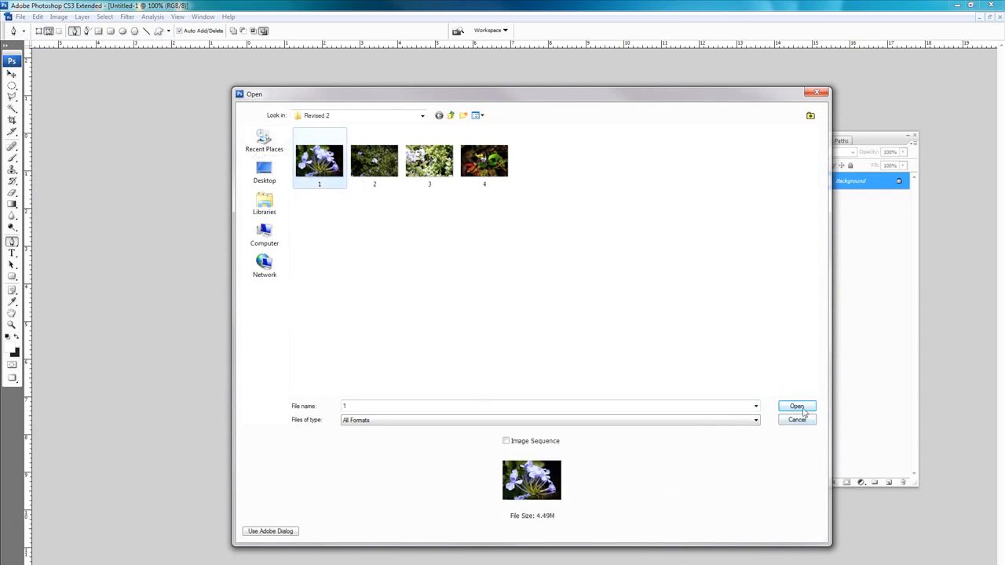
left_click(795, 405)
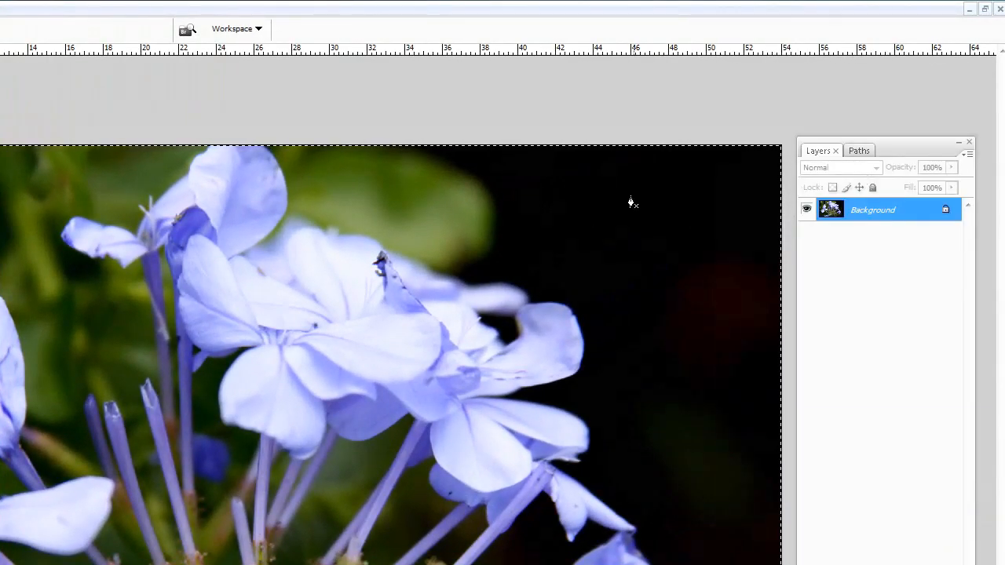
mouse_move(932, 45)
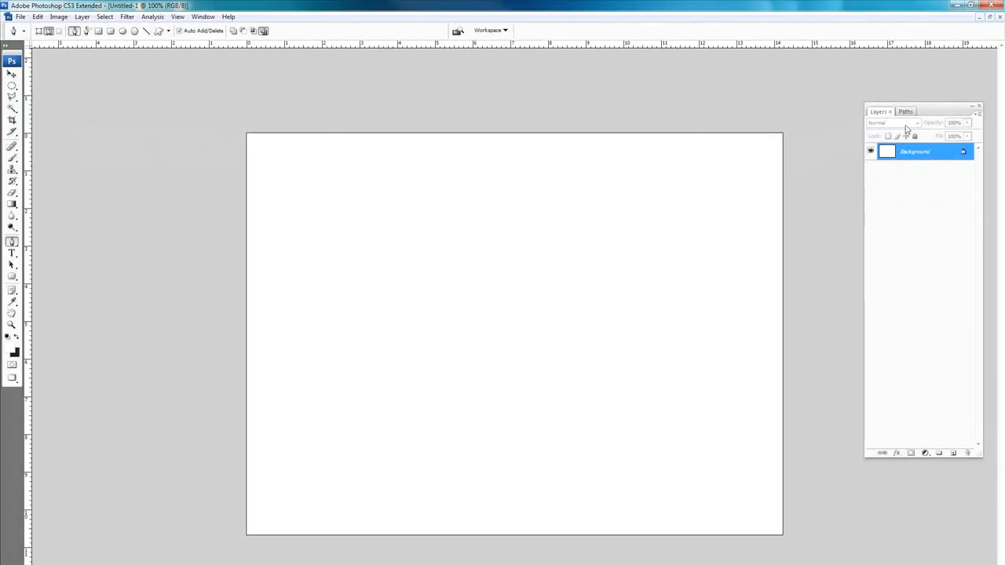
mouse_move(626, 177)
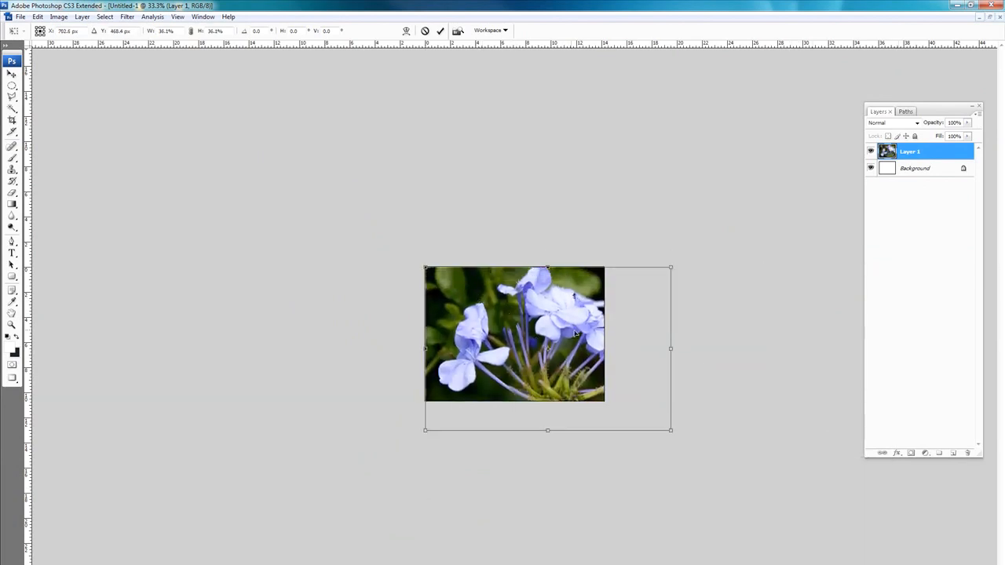
mouse_move(667, 411)
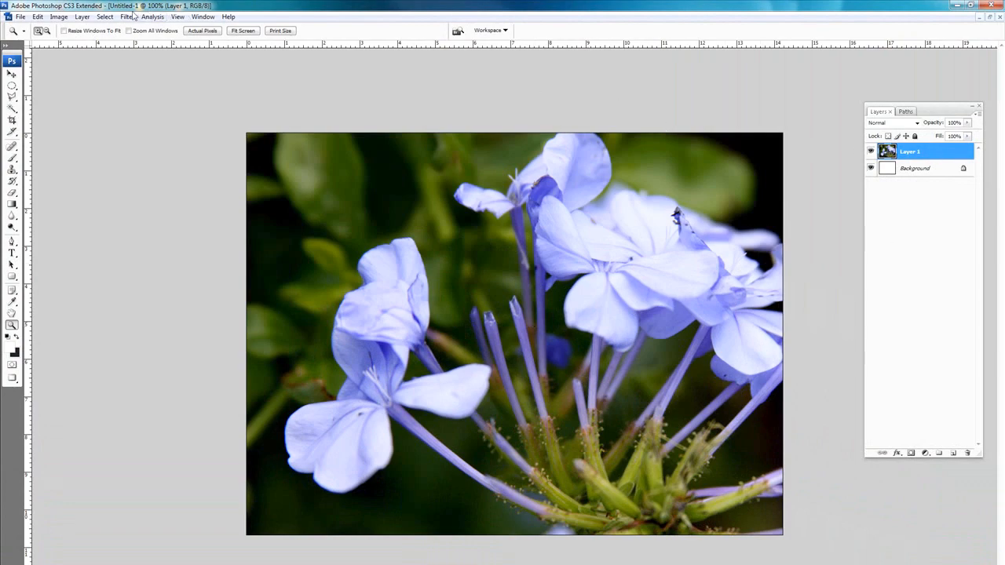
- Apply a Gaussian Blur of 95 pixels radius to the flower layer
left_click(125, 16)
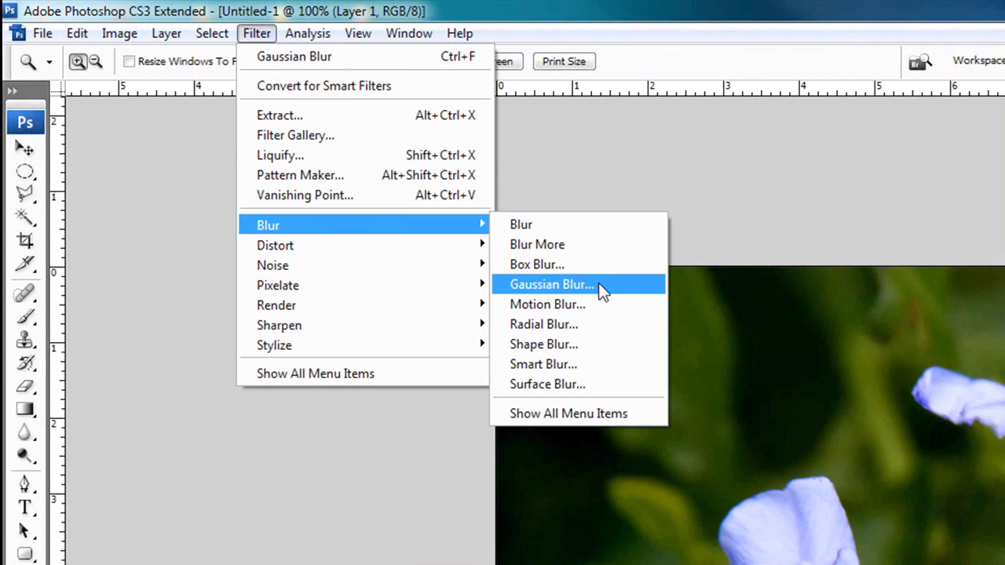
left_click(551, 284)
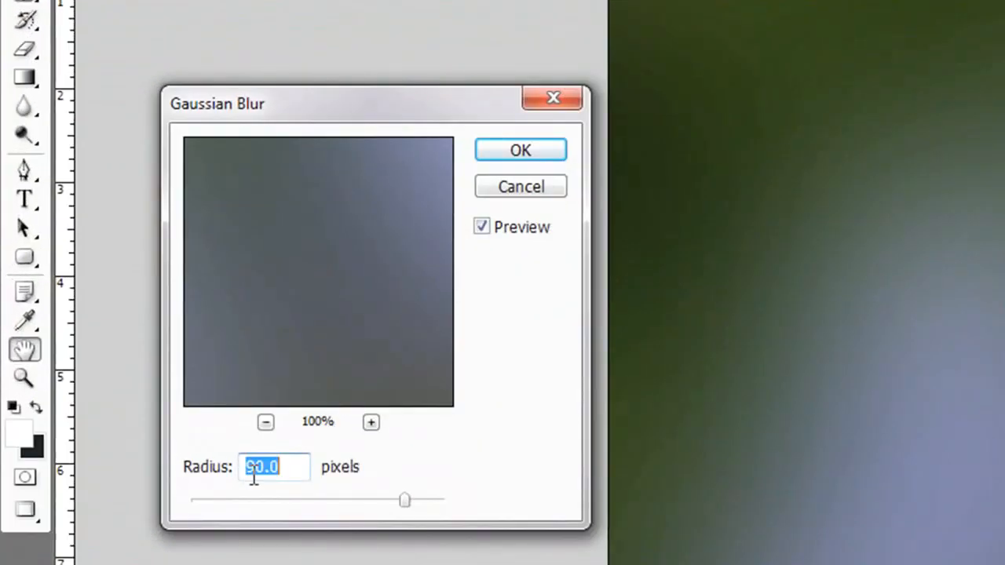
type("95")
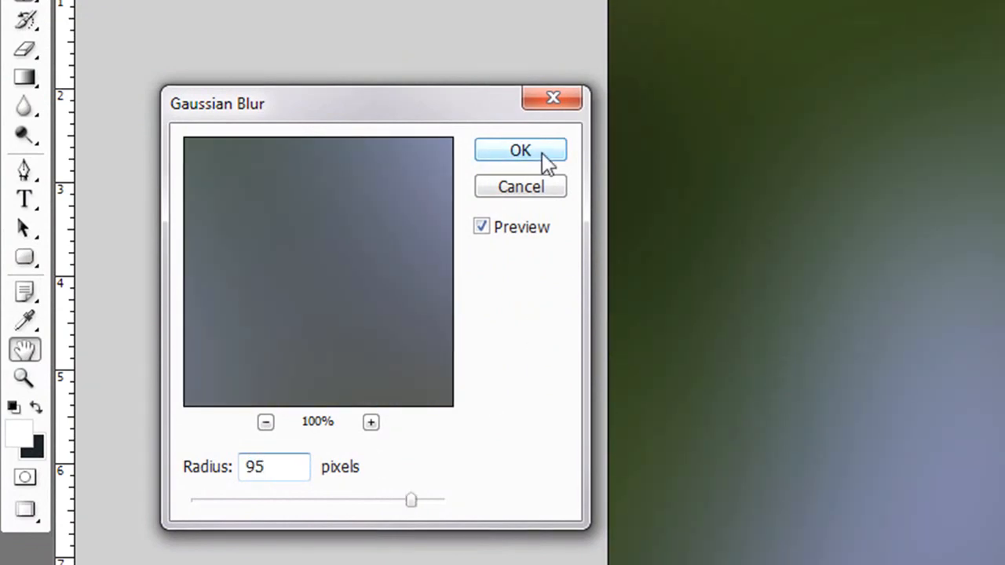
left_click(520, 150)
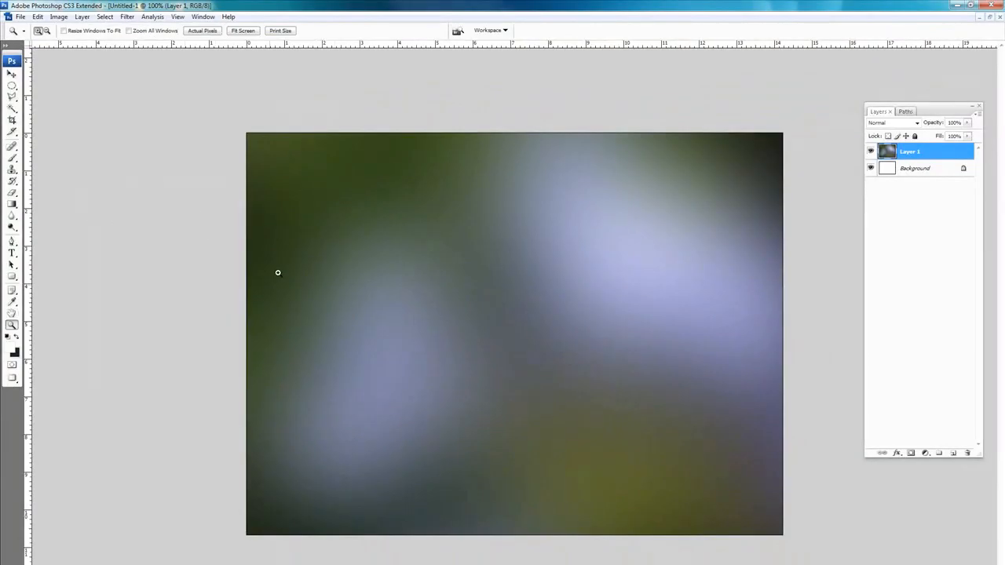
mouse_move(568, 223)
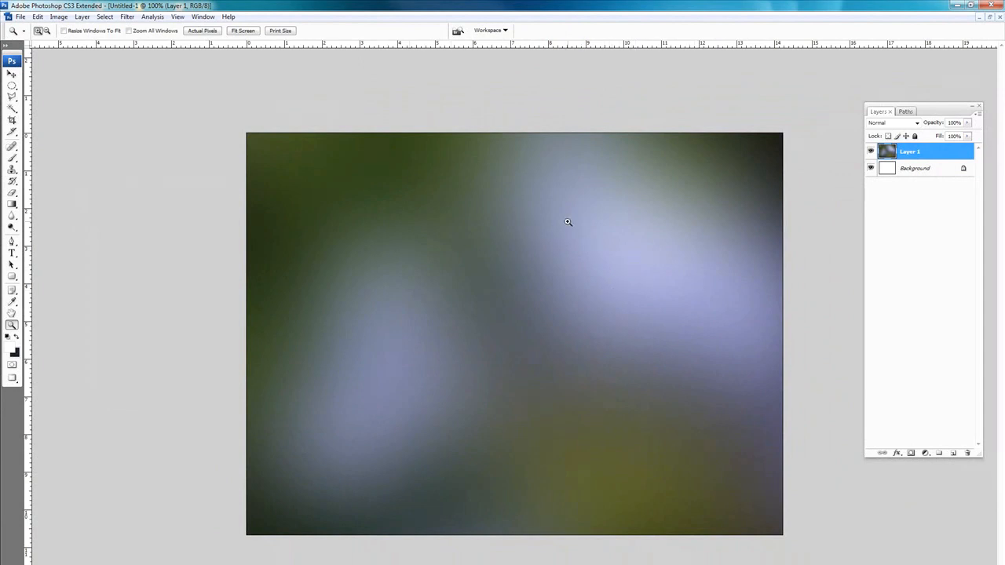
mouse_move(524, 206)
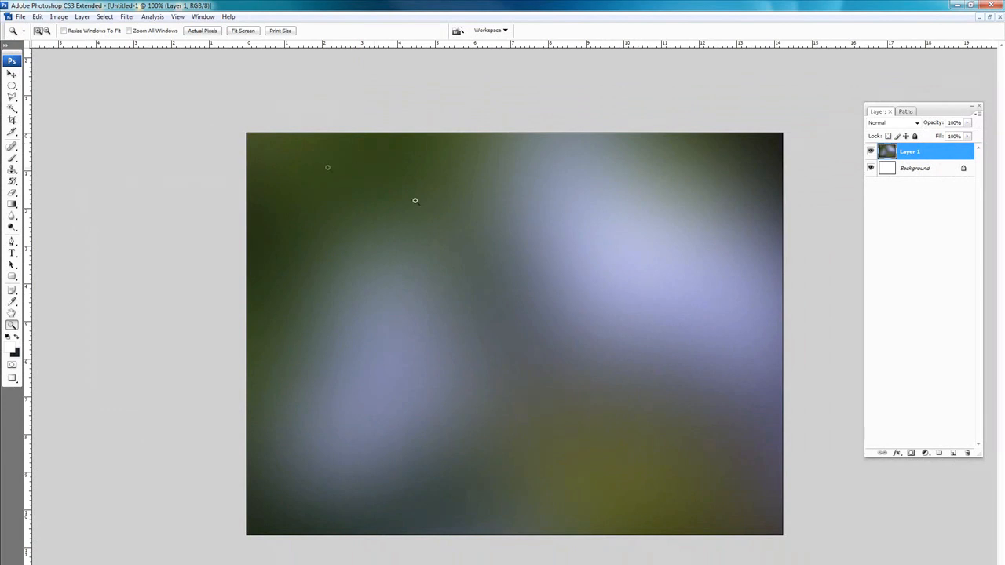
mouse_move(375, 240)
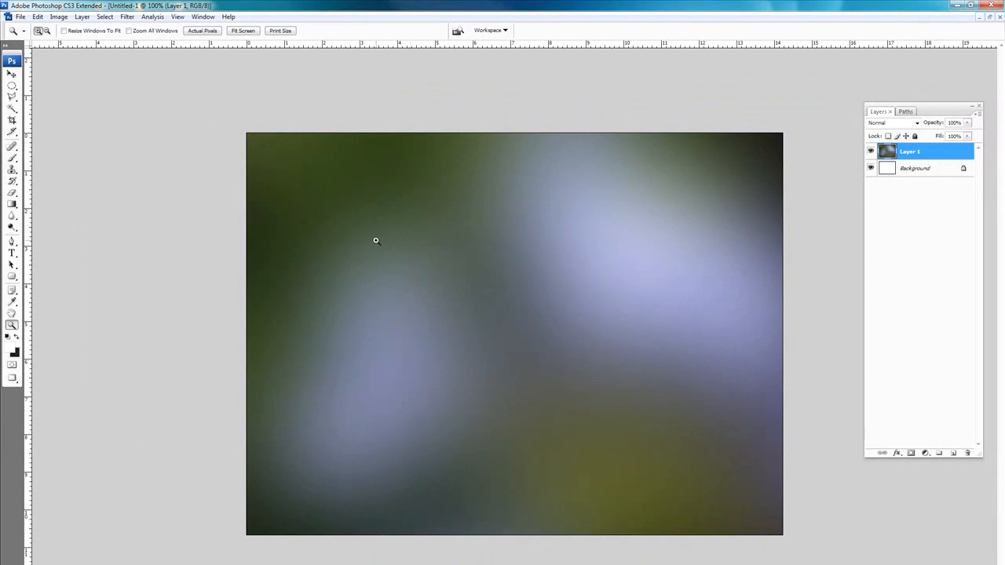
mouse_move(370, 232)
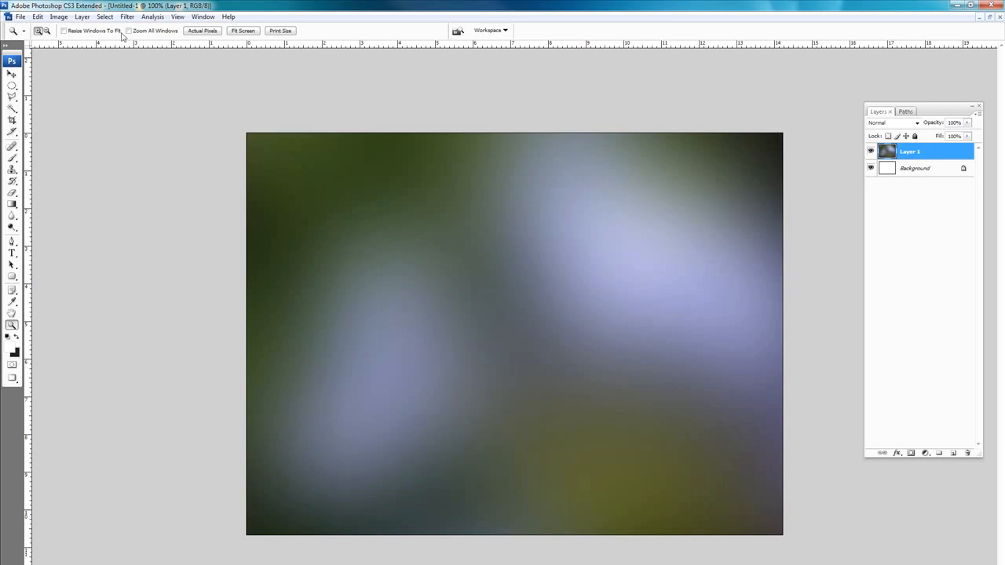
- Add a Color Balance adjustment layer named 'Color b' and move its dialog off the image
left_click(81, 16)
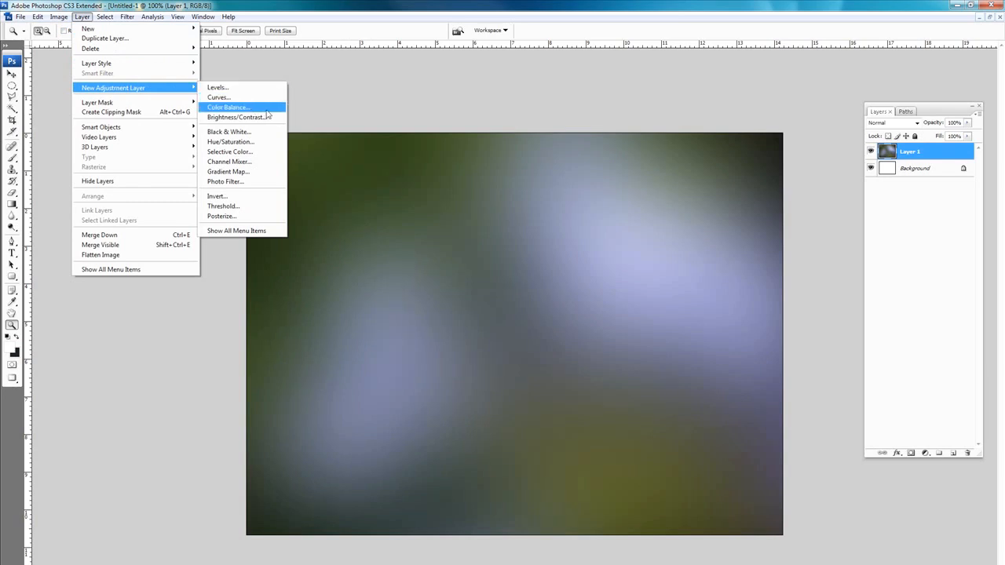
left_click(229, 107)
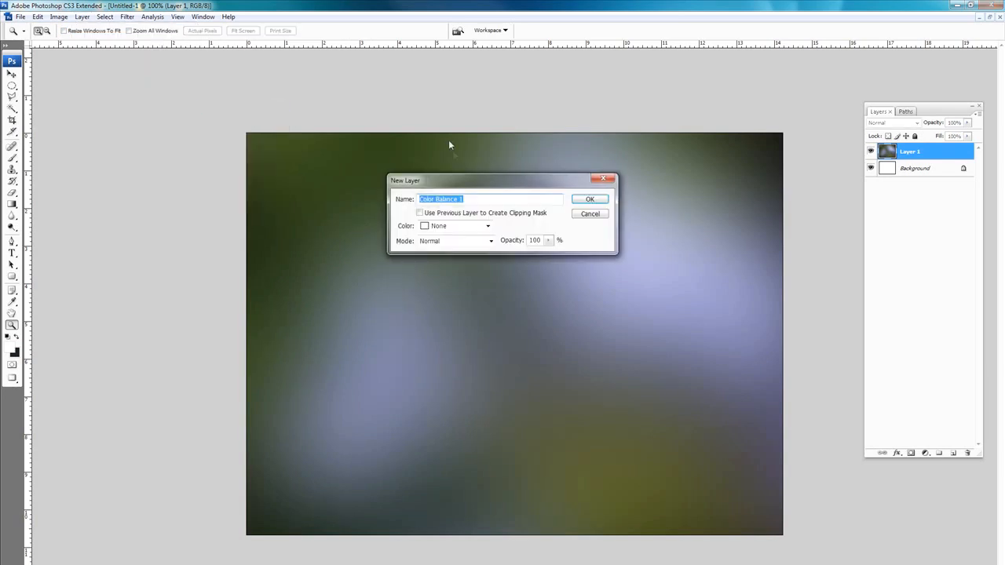
type("Color b")
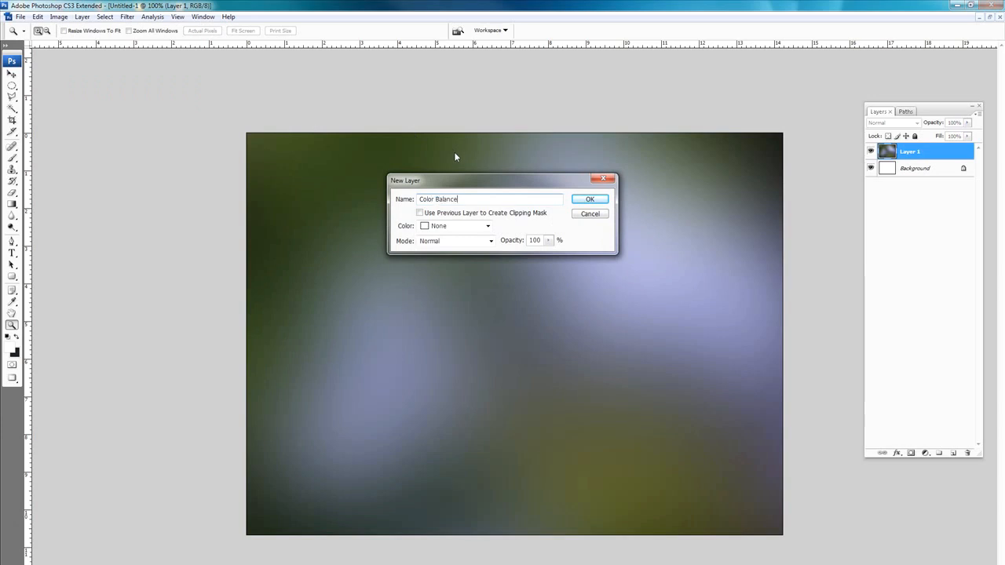
left_click(590, 197)
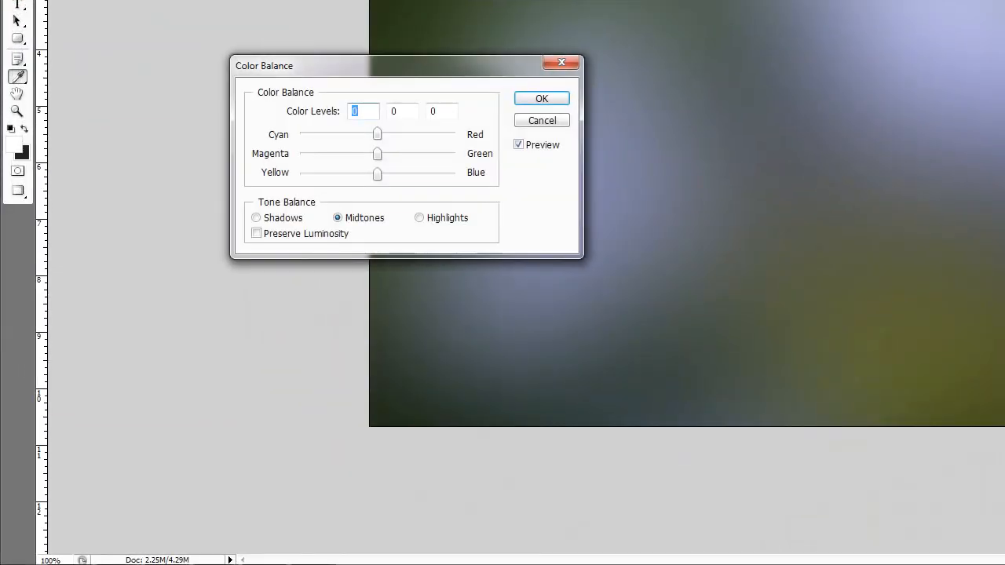
left_click_drag(384, 66, 259, 245)
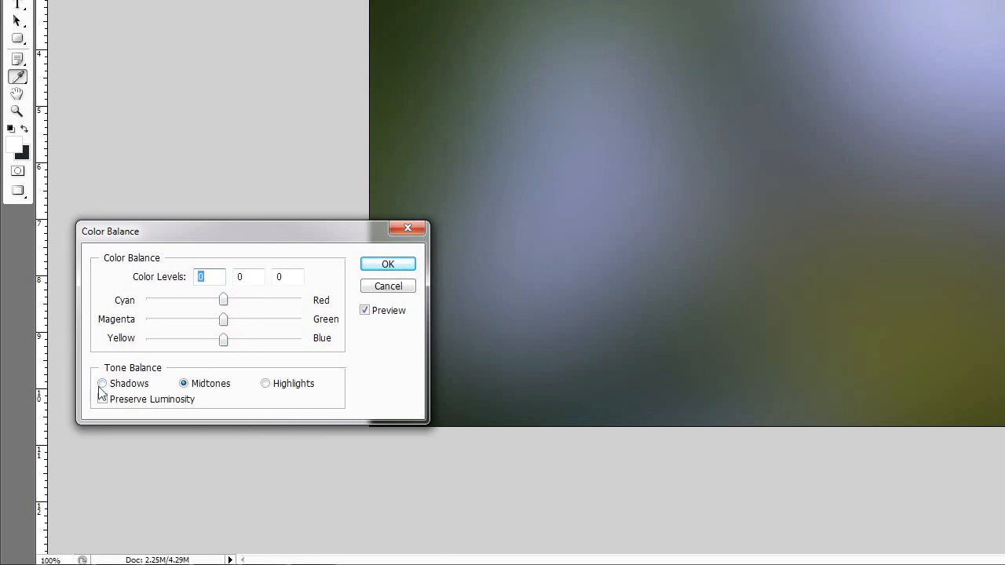
- Tint the shadows toward cyan, green and blue using the three Color Balance sliders
left_click(101, 383)
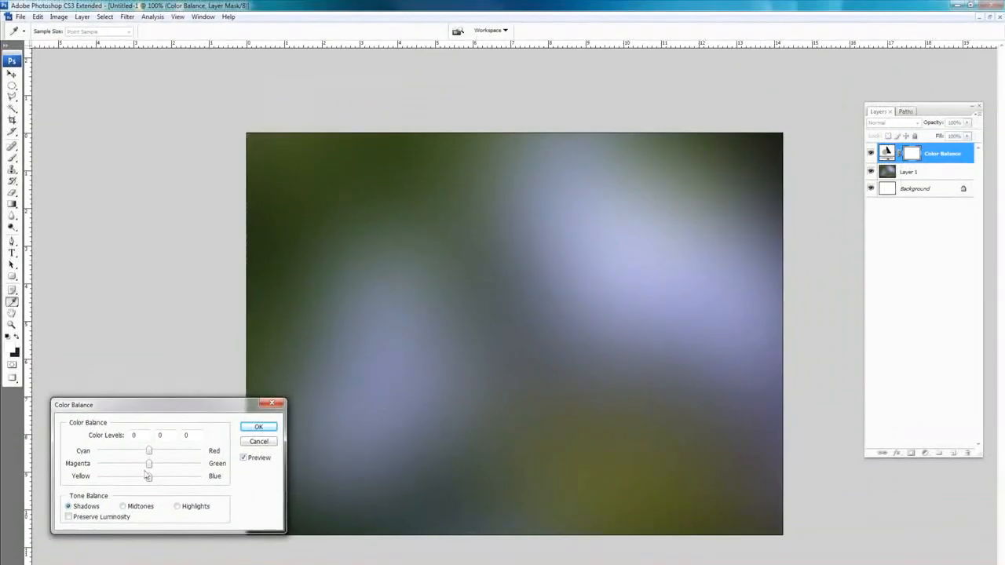
left_click_drag(147, 478, 185, 477)
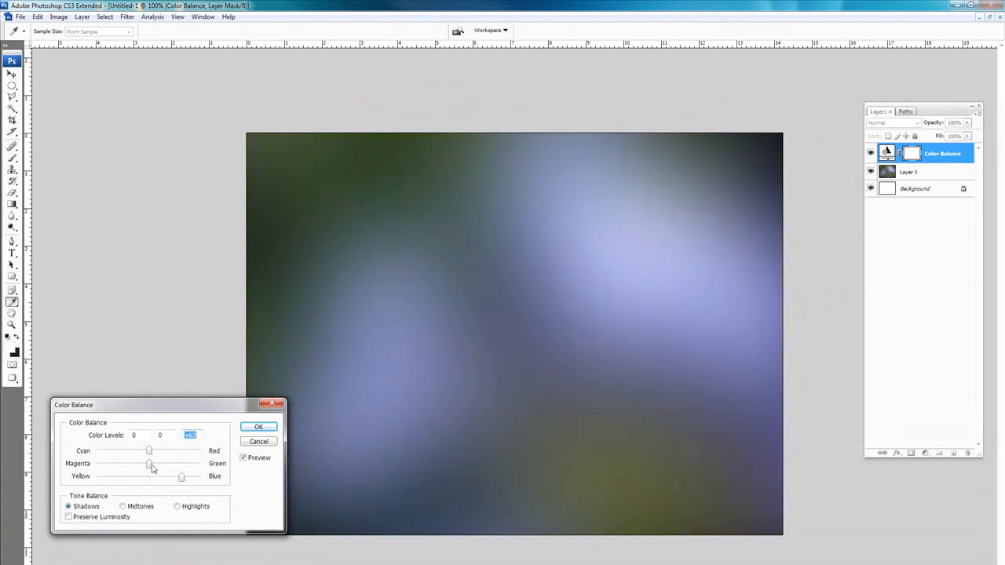
left_click_drag(149, 451, 163, 451)
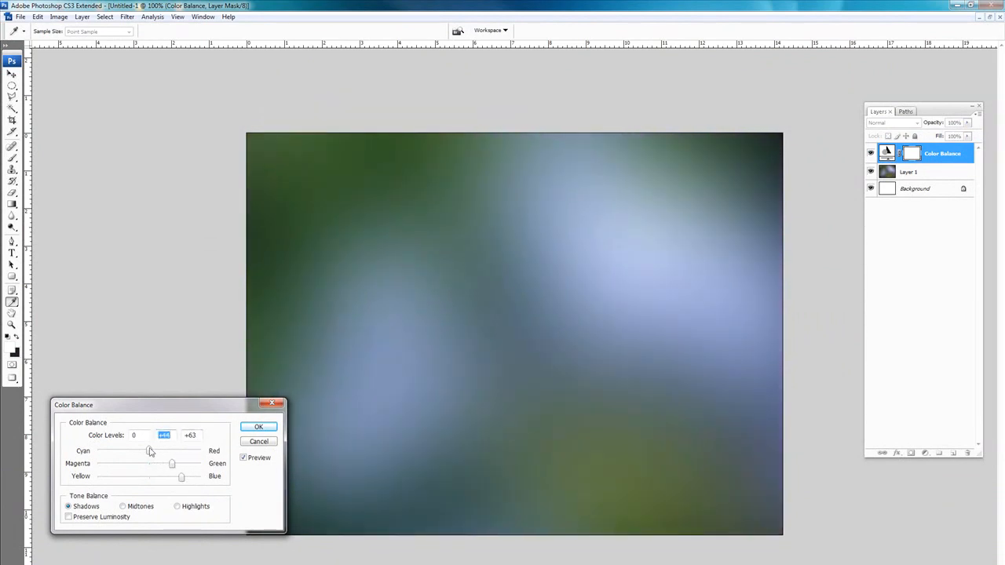
left_click_drag(151, 451, 133, 450)
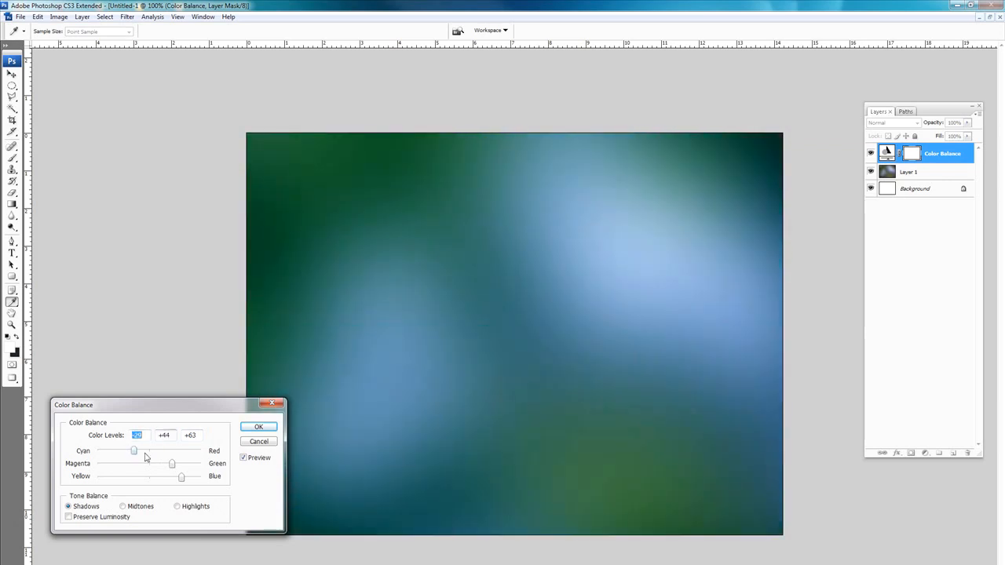
left_click_drag(182, 477, 201, 477)
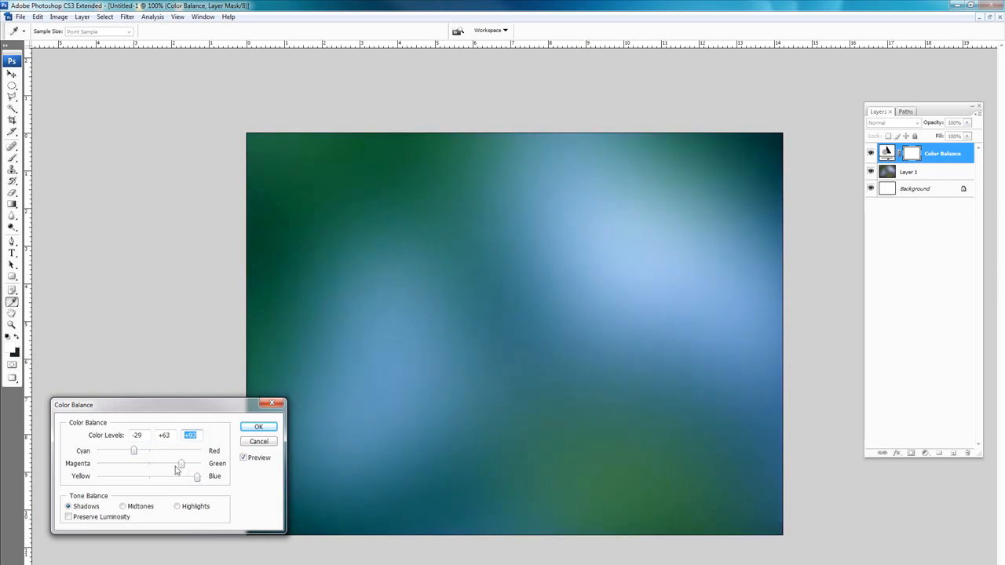
left_click_drag(182, 463, 173, 464)
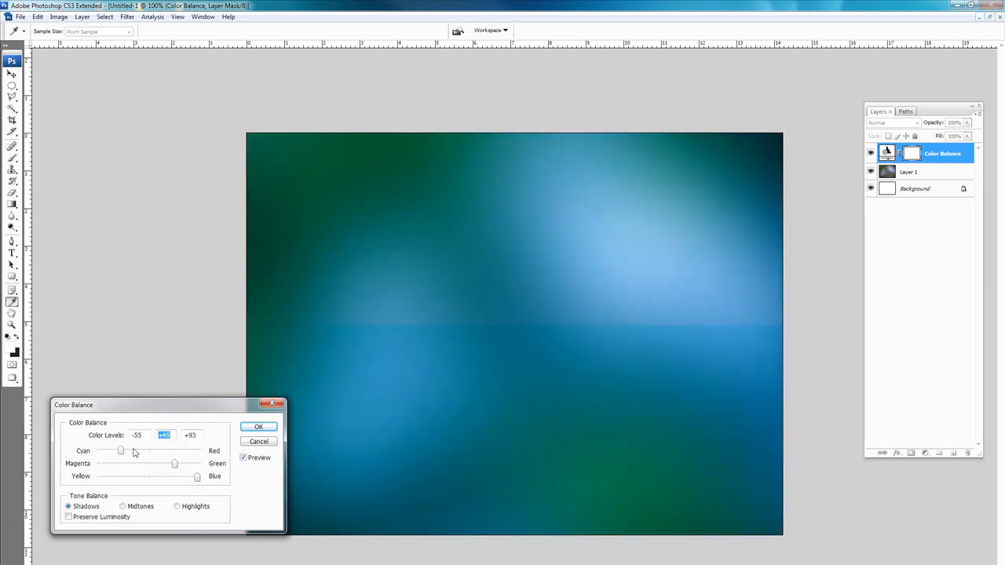
left_click_drag(119, 450, 129, 451)
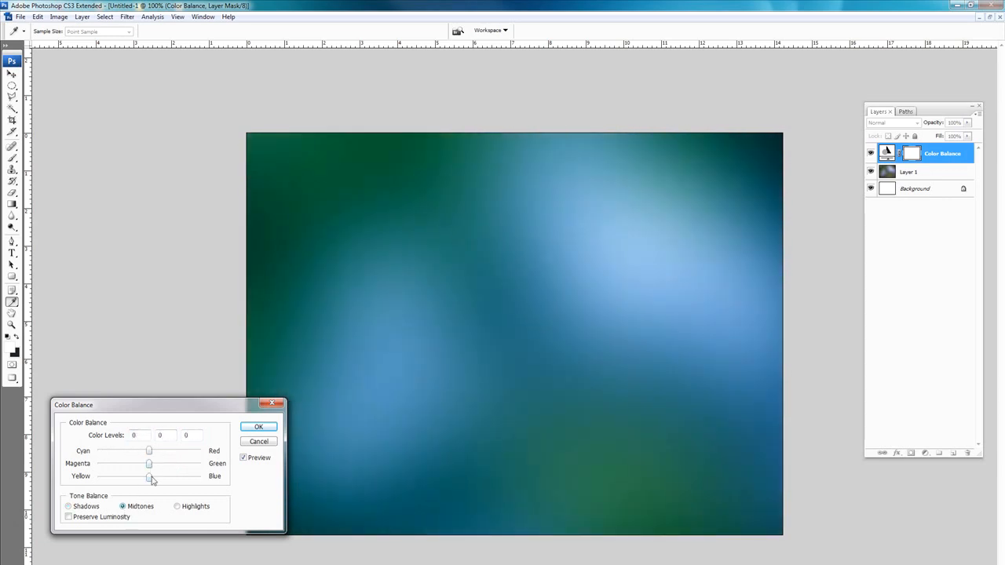
- Shift the midtones toward blue with a slight magenta lean
left_click_drag(147, 478, 154, 477)
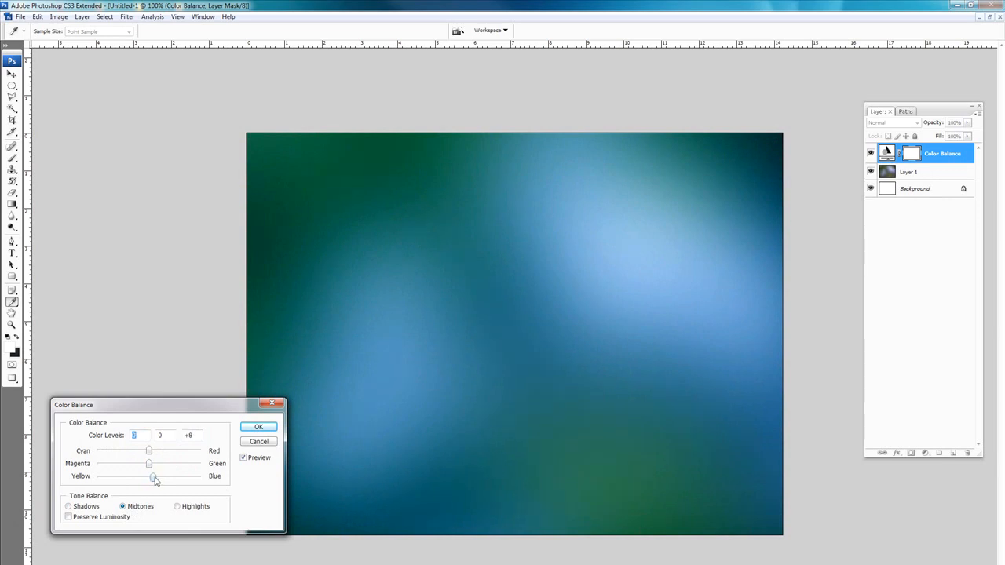
left_click_drag(149, 478, 176, 477)
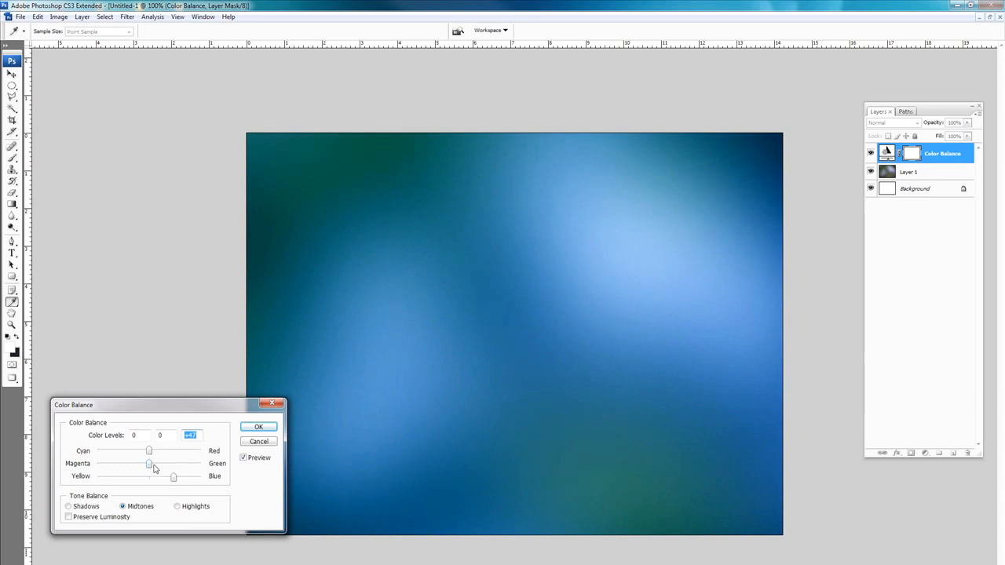
left_click_drag(149, 464, 154, 465)
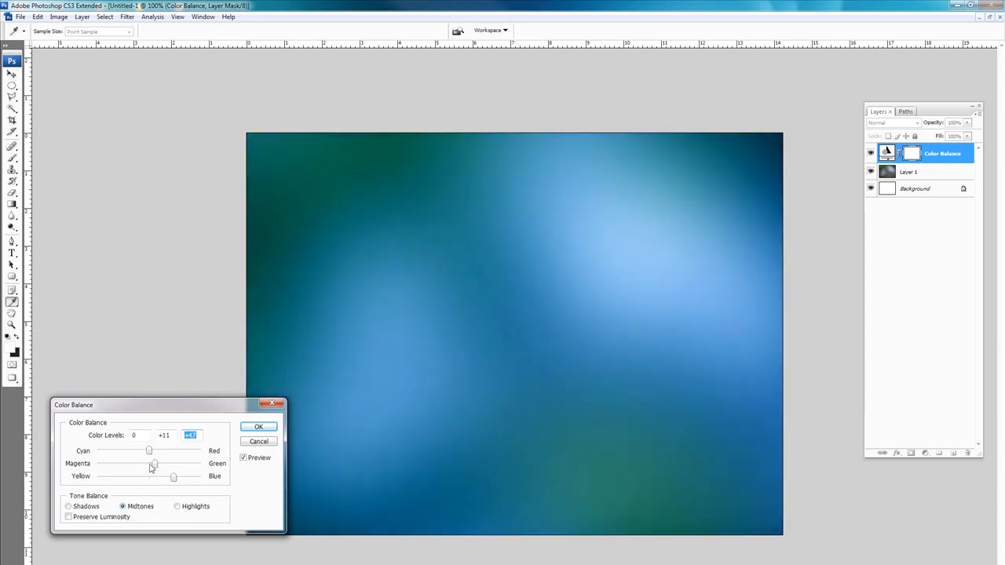
left_click_drag(154, 464, 145, 464)
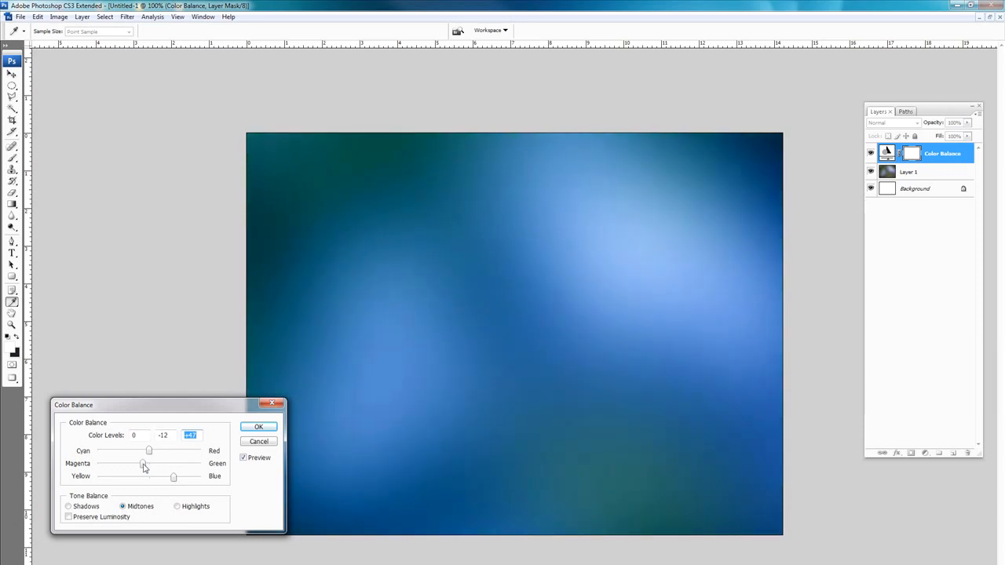
left_click_drag(149, 450, 138, 451)
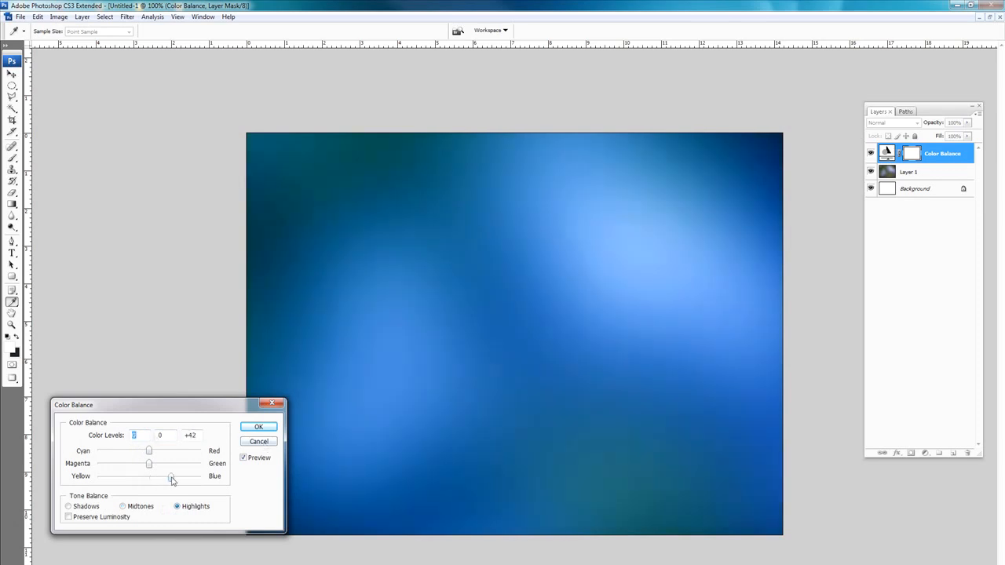
- Tint the highlights slightly yellow and cyan, confirm the Color Balance, and add an empty layer
left_click_drag(172, 477, 125, 477)
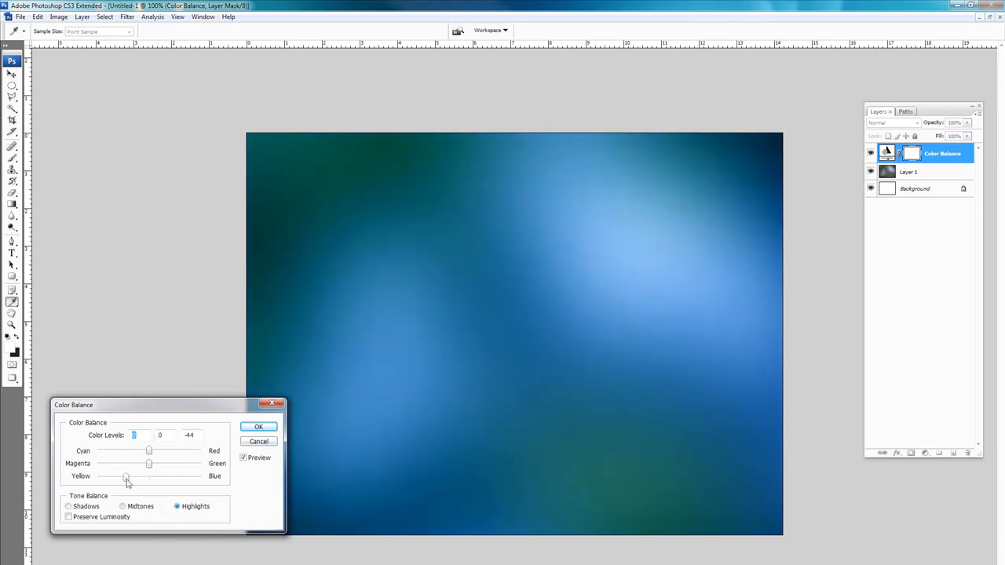
left_click_drag(127, 477, 124, 477)
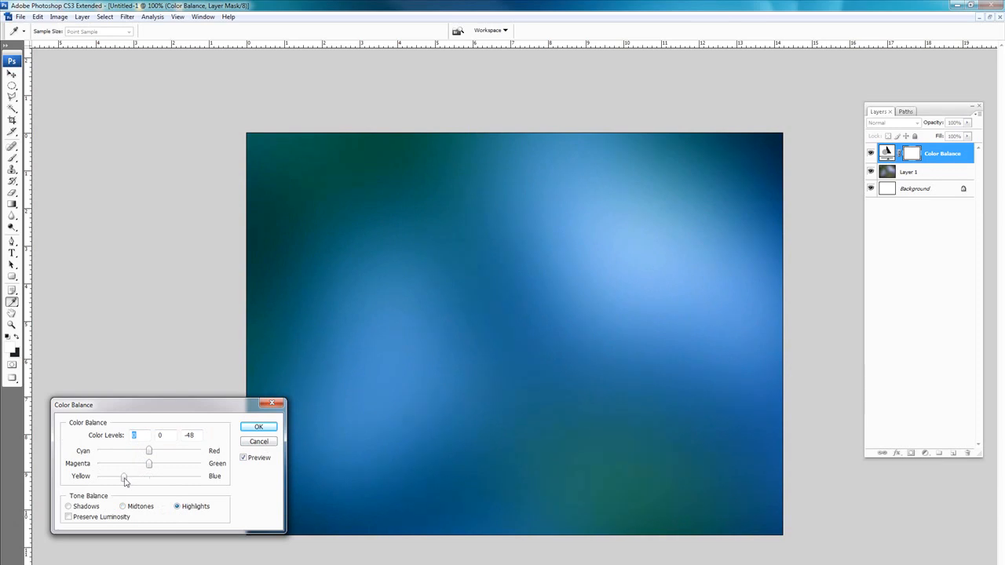
left_click_drag(124, 477, 135, 477)
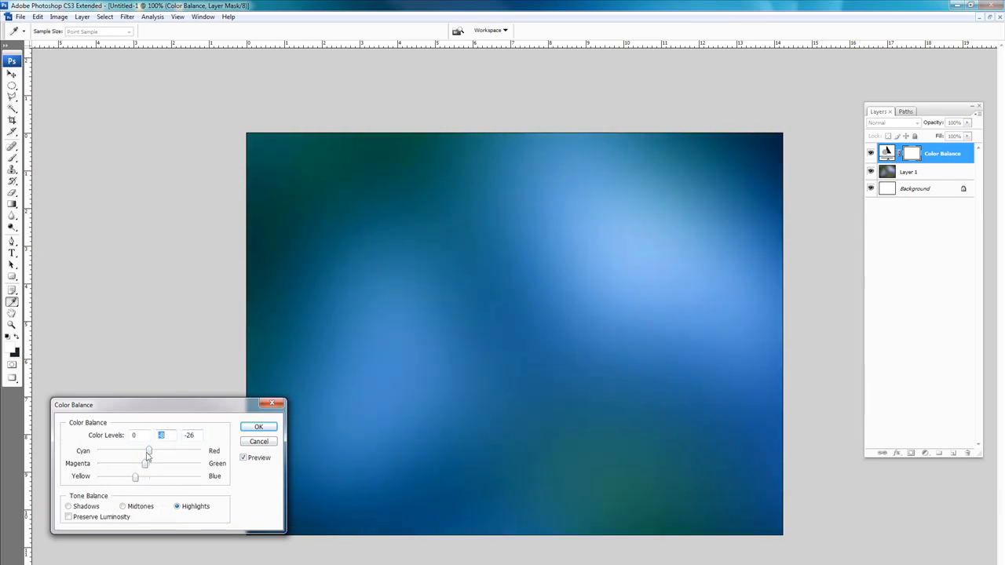
left_click_drag(149, 451, 156, 450)
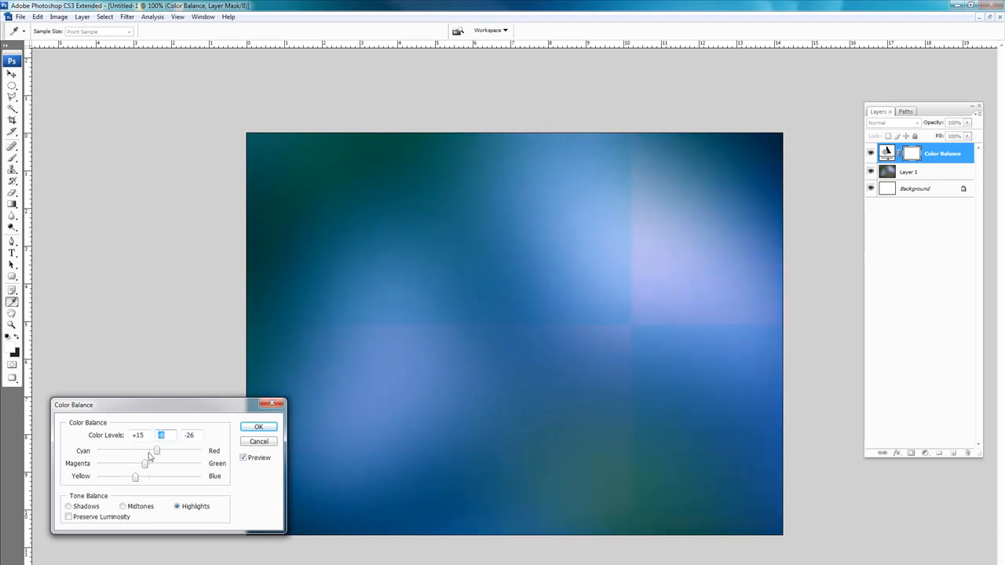
left_click_drag(156, 450, 141, 451)
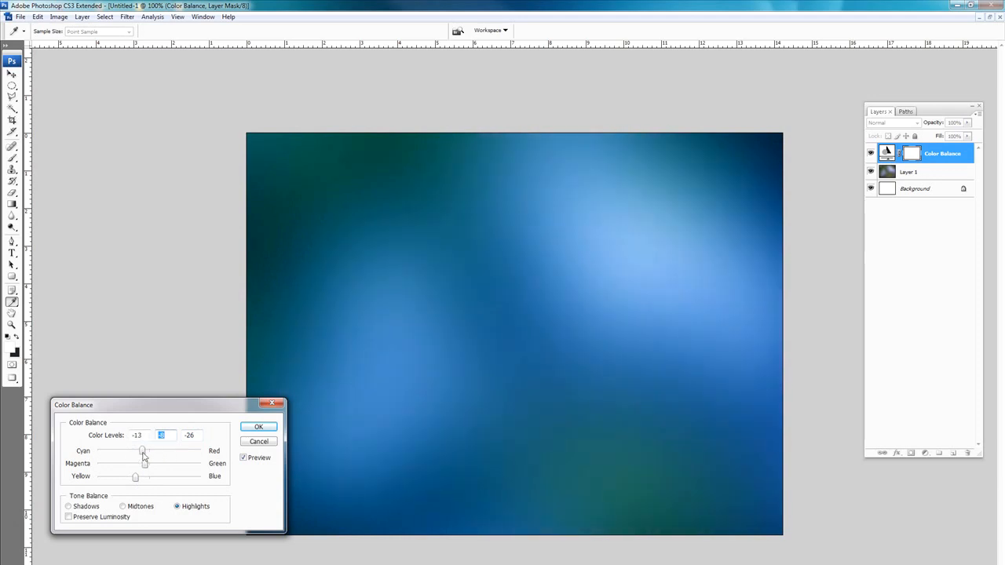
left_click_drag(141, 448, 142, 449)
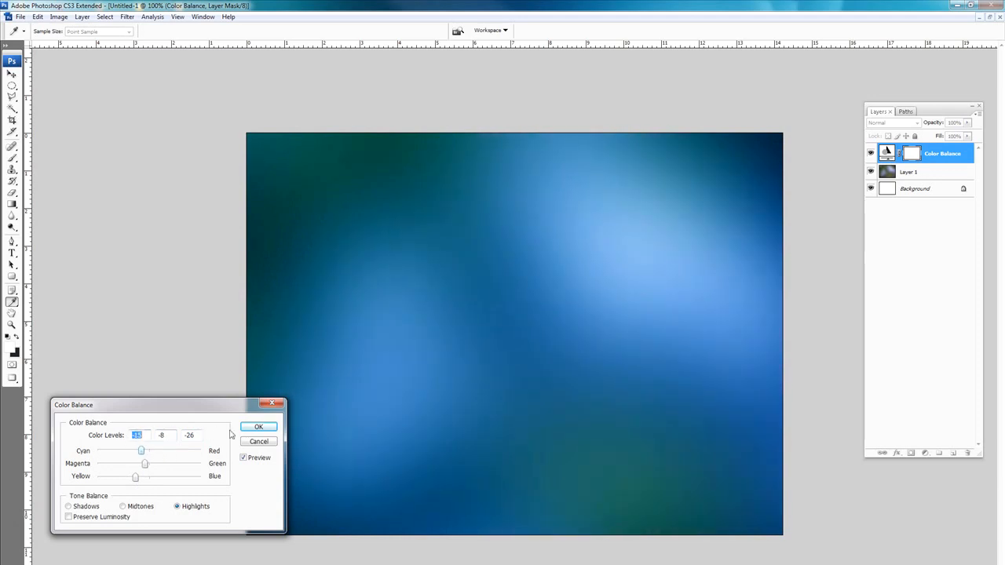
left_click(257, 427)
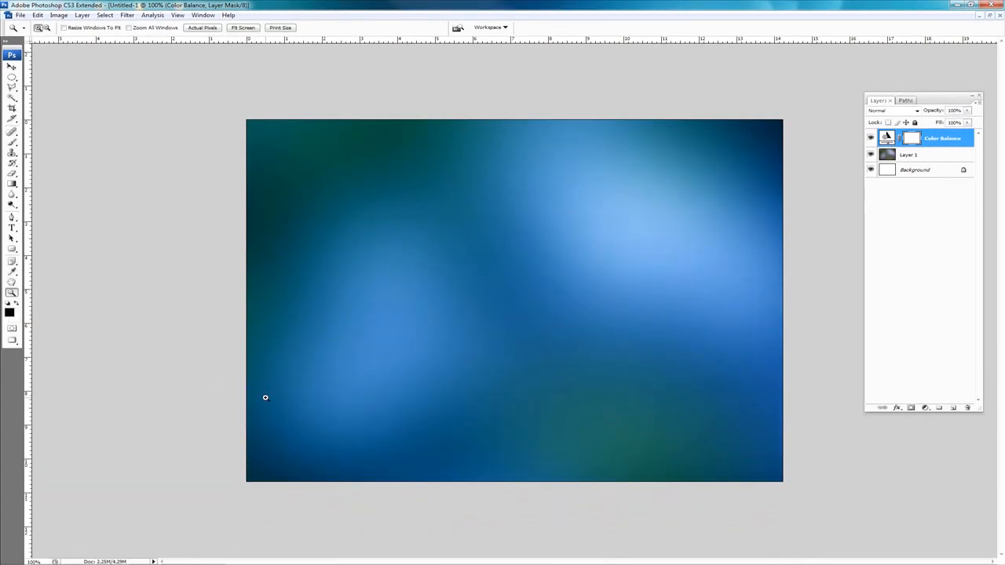
left_click(939, 407)
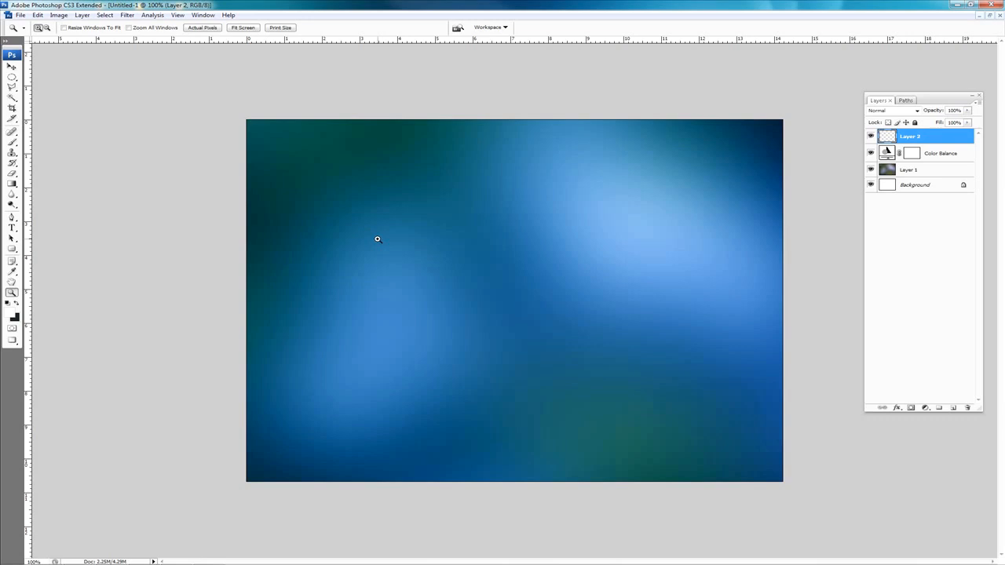
- Draw a Pen work path curving up through the centre and close it around the left side
left_click(12, 217)
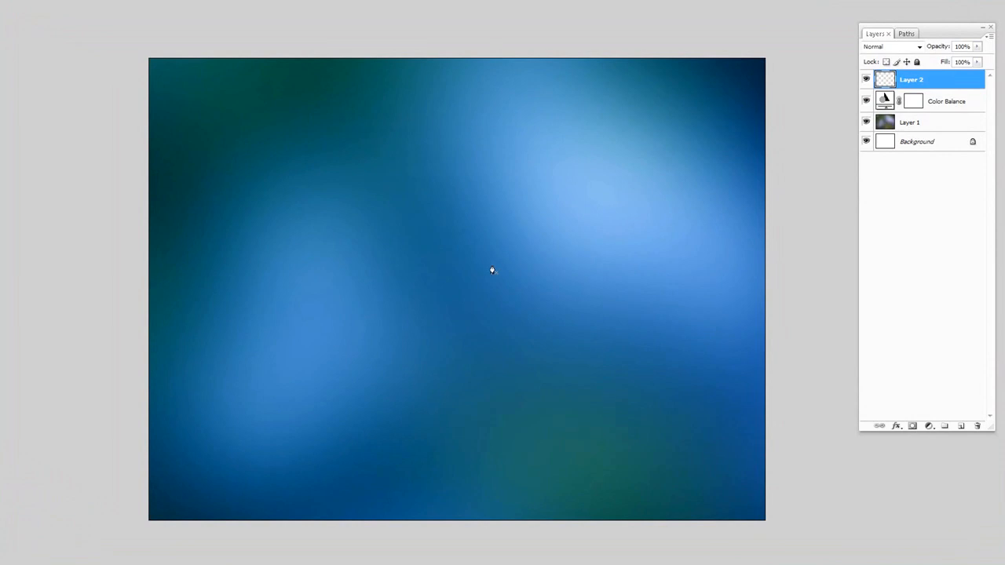
mouse_move(443, 549)
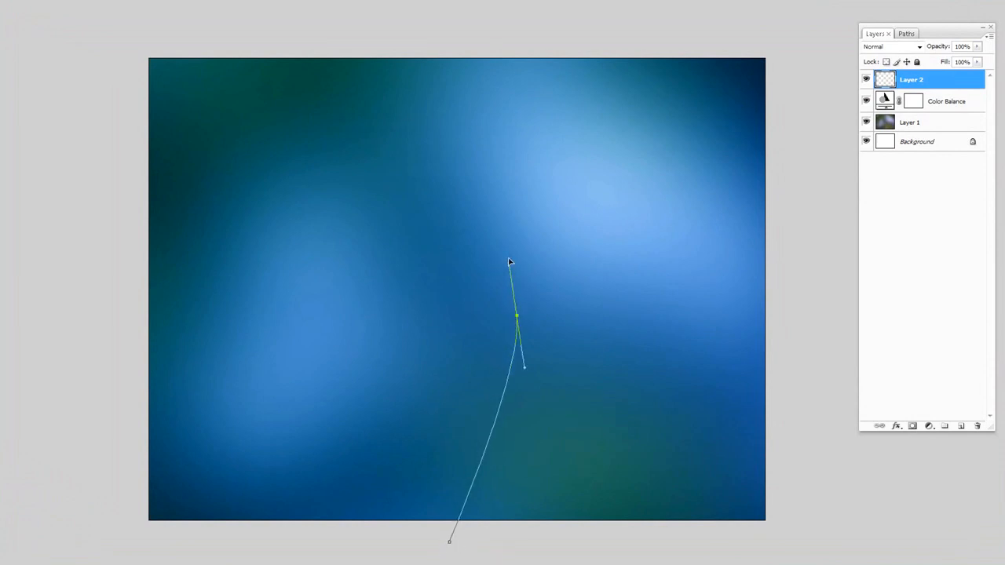
left_click_drag(510, 264, 562, 77)
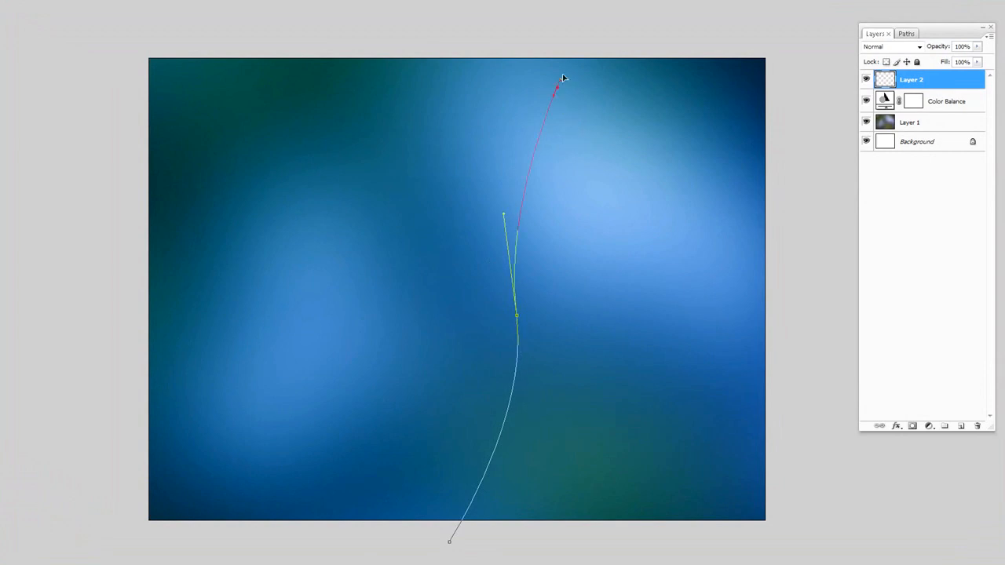
left_click_drag(564, 76, 585, 28)
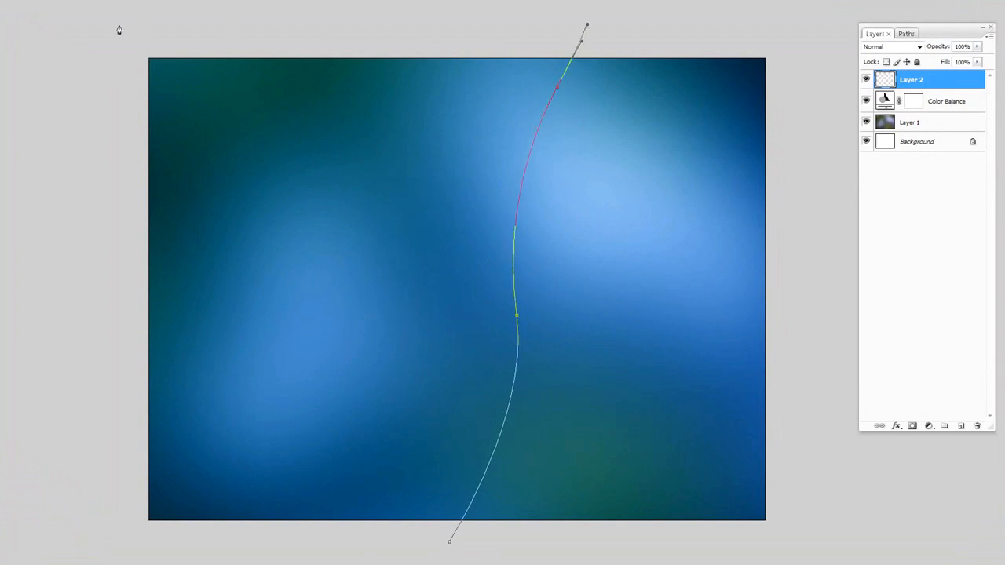
left_click(449, 543)
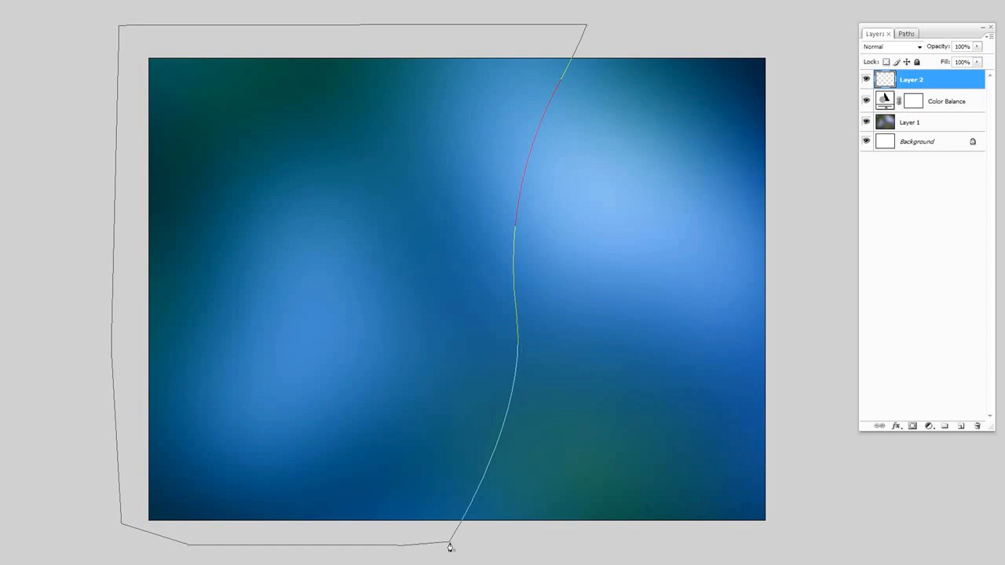
left_click(904, 33)
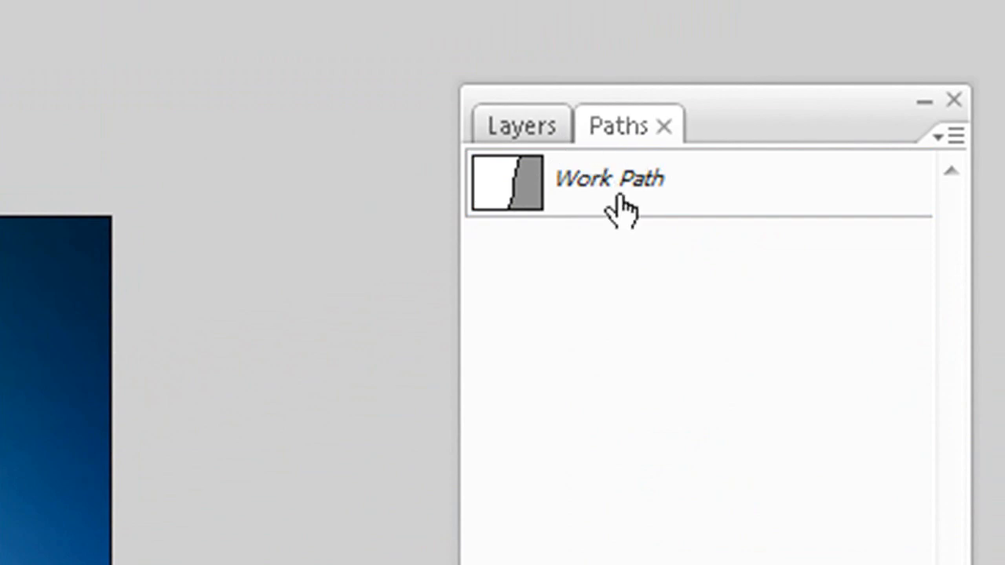
- Load the work path as a selection and switch to the Brush for painting white
left_click(520, 126)
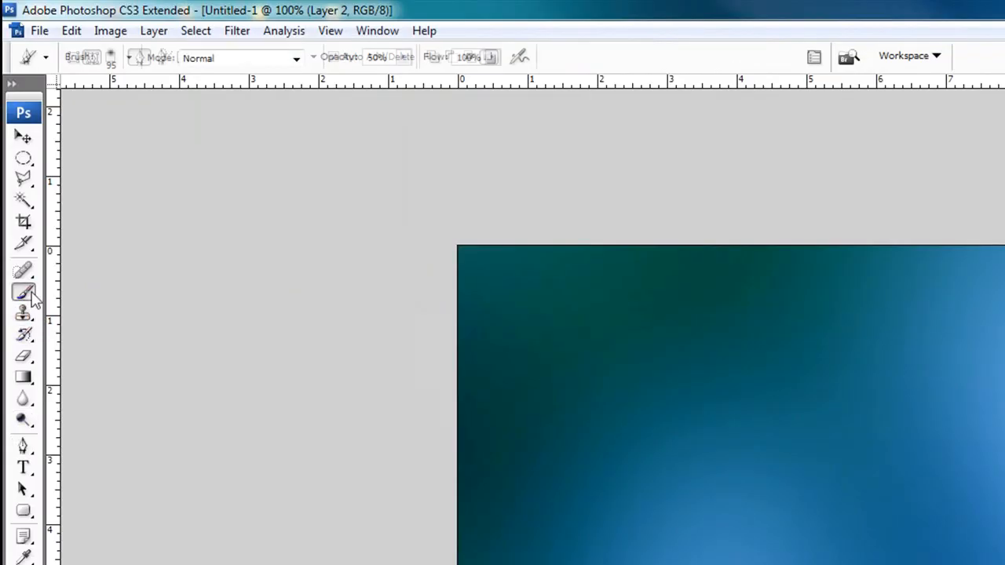
triple_click(377, 56)
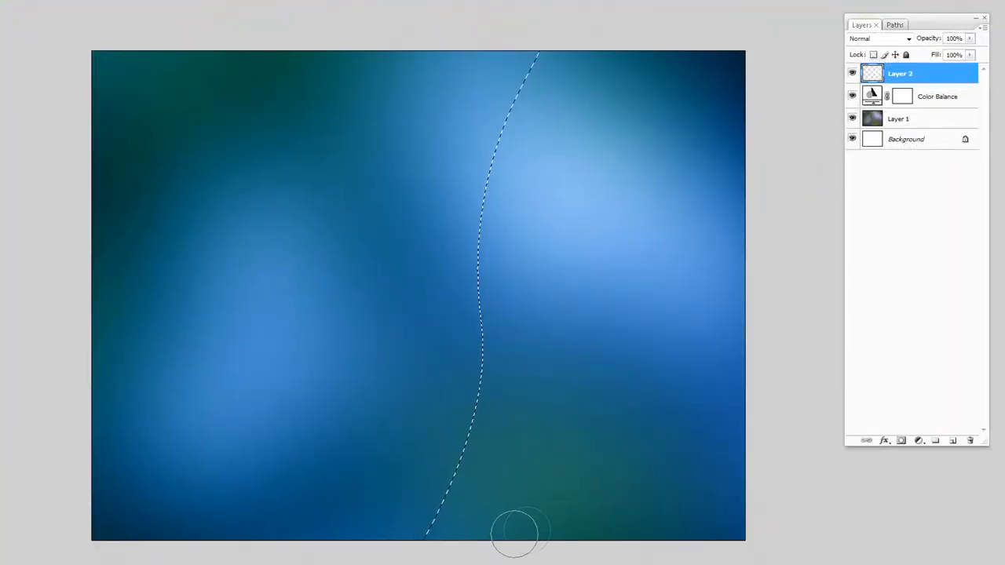
mouse_move(593, 521)
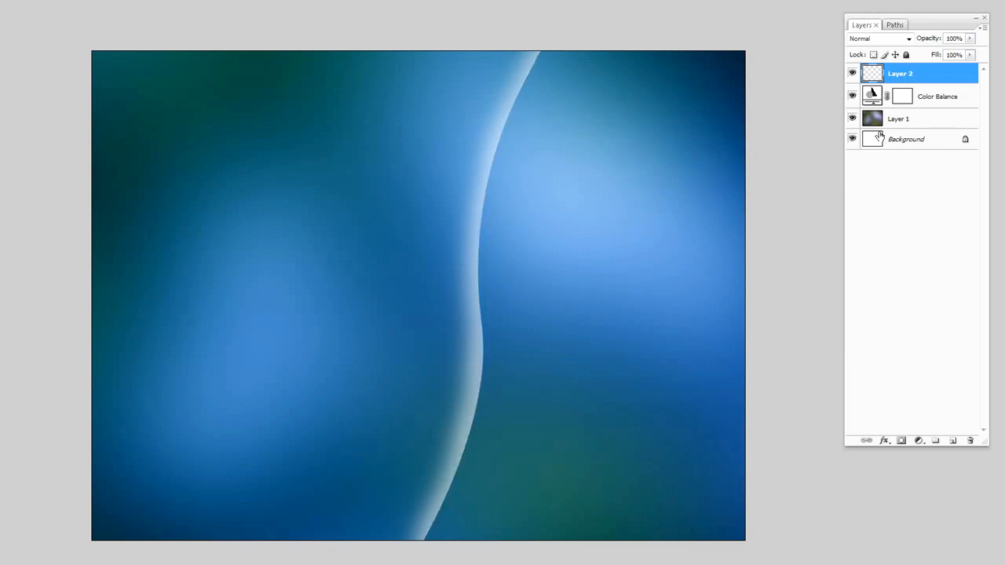
- Set Layer 2's blending mode to Overlay
left_click(879, 38)
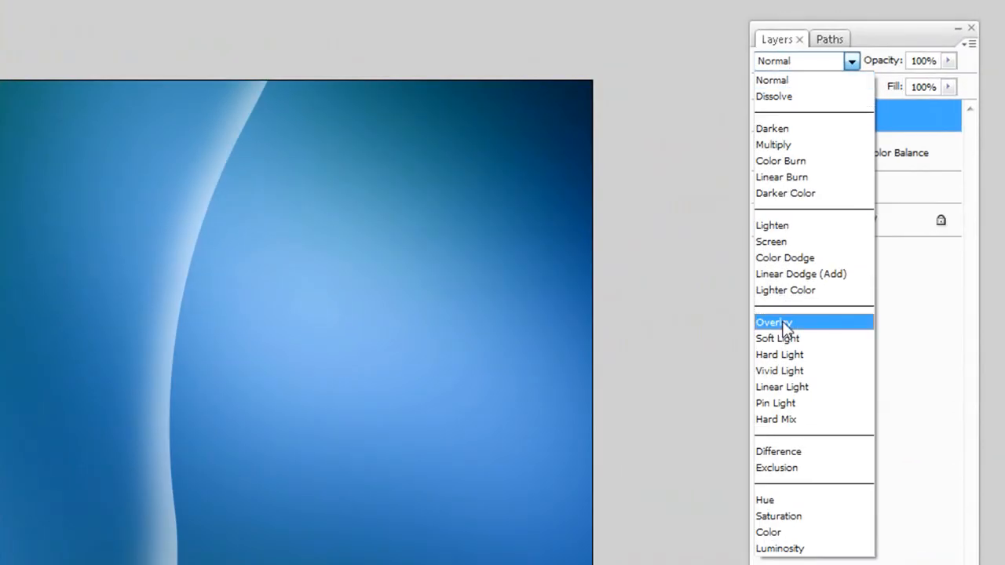
left_click(772, 322)
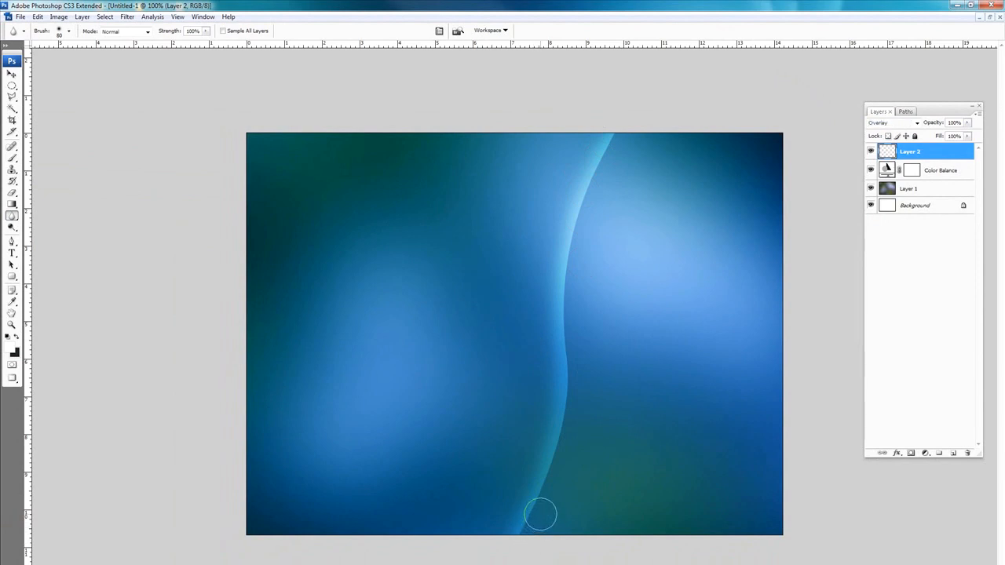
mouse_move(578, 367)
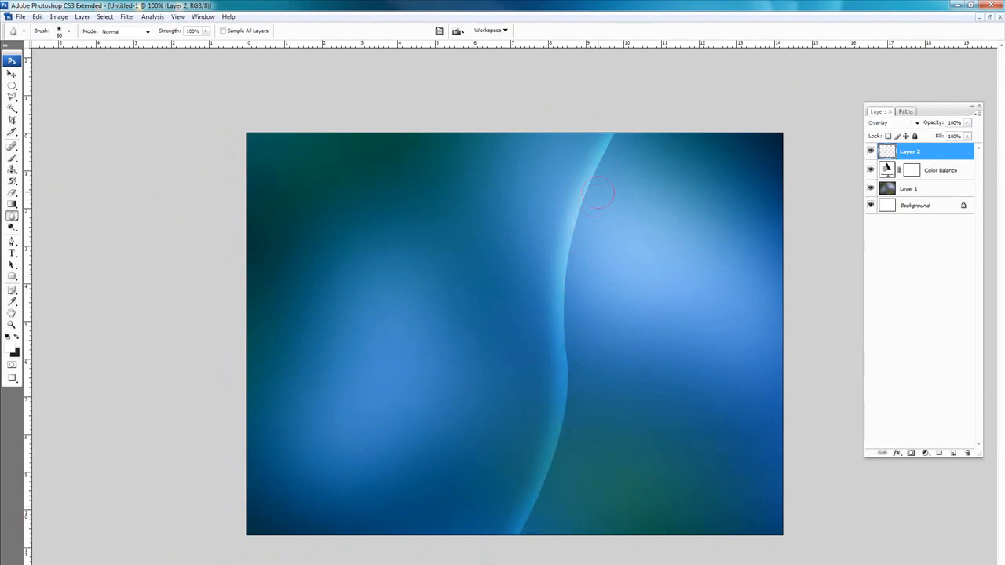
mouse_move(824, 189)
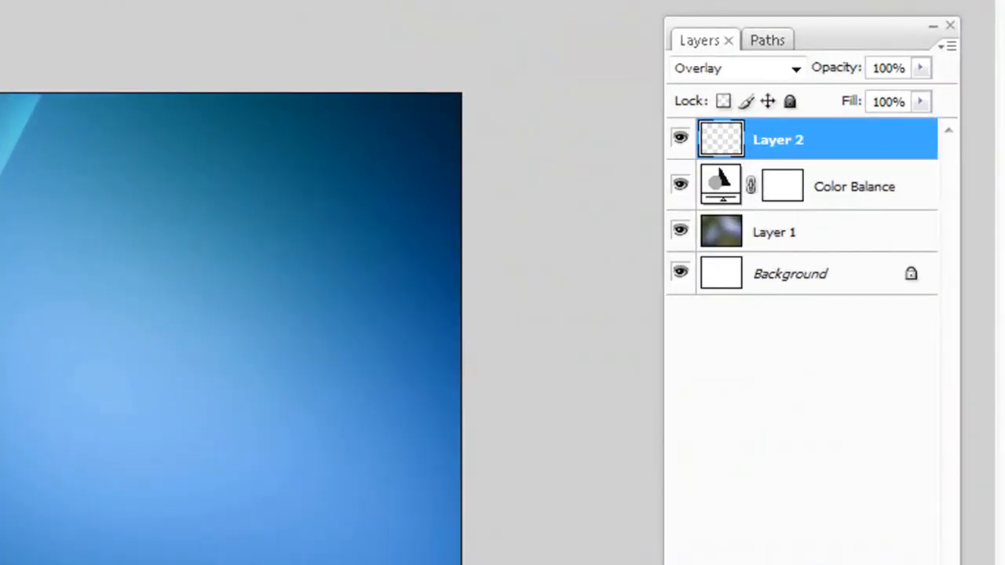
- Rename the overlay layer to 'Vista Streak'
double_click(778, 139)
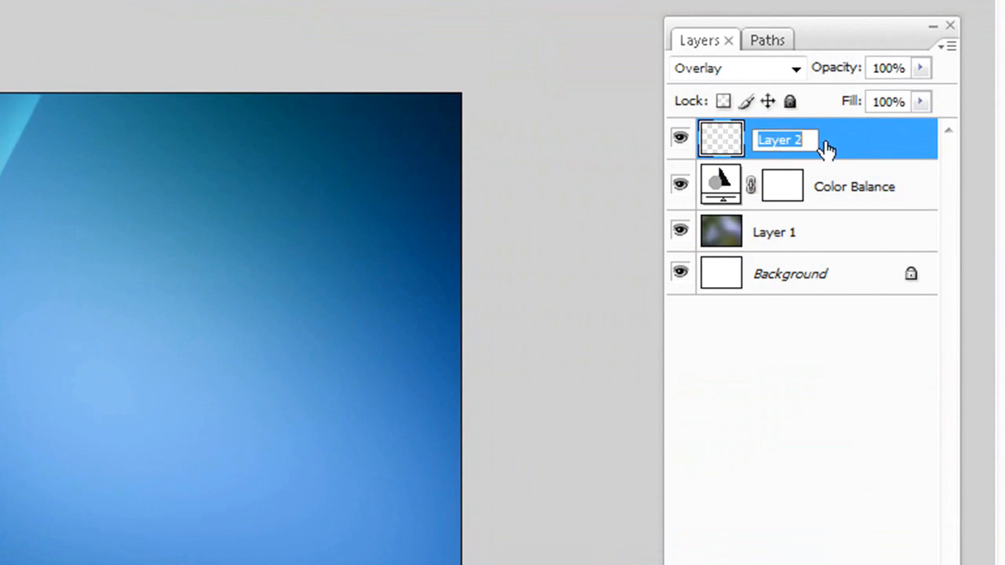
type("Vista")
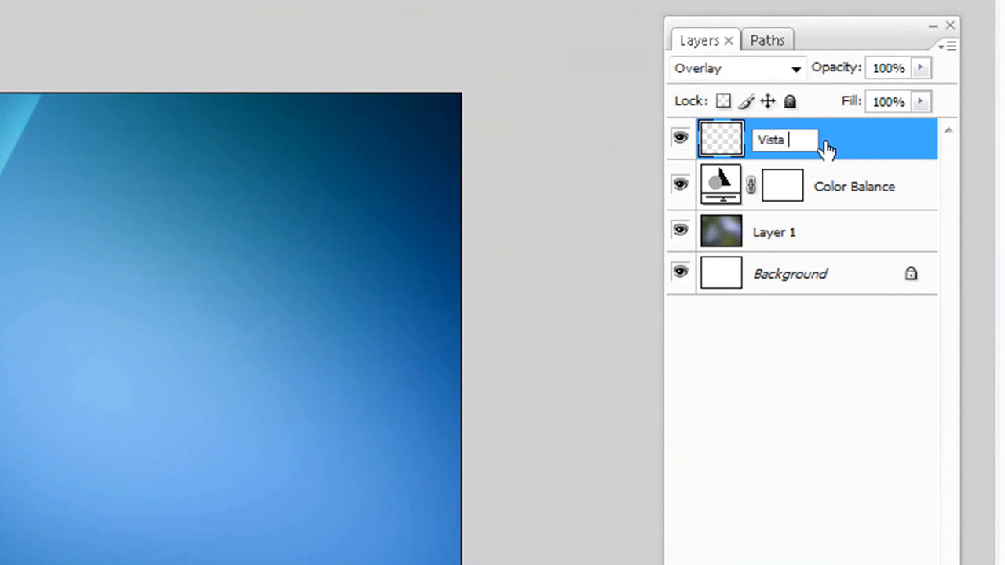
type("Streak")
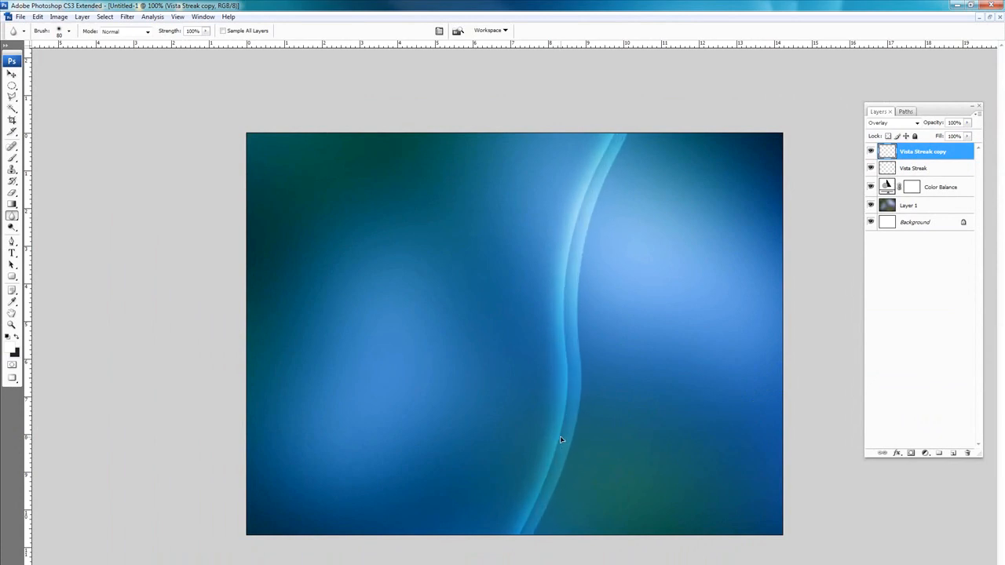
mouse_move(396, 248)
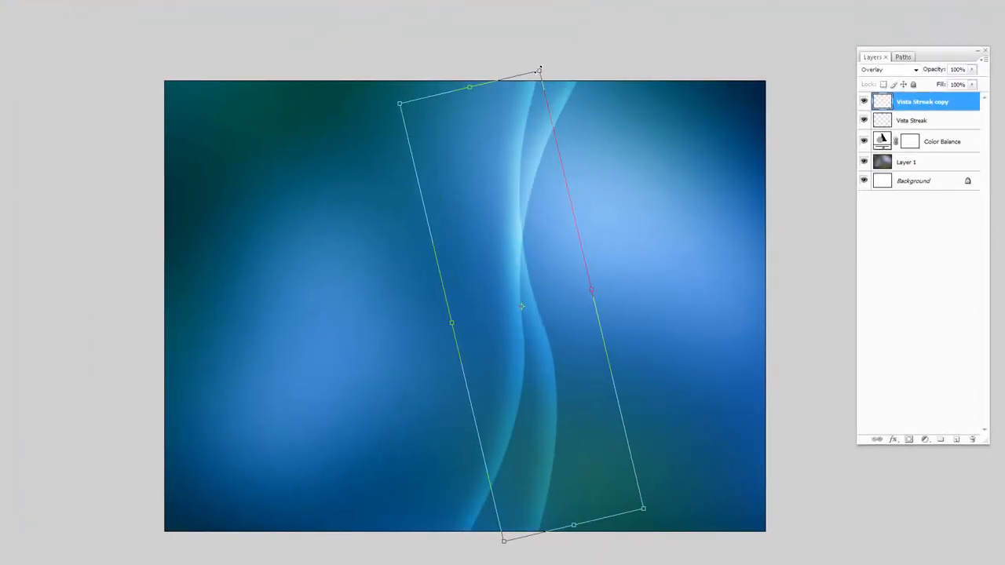
- Tilt a duplicated streak into a second curve, then add an empty layer for the arcs
left_click_drag(538, 71, 549, 54)
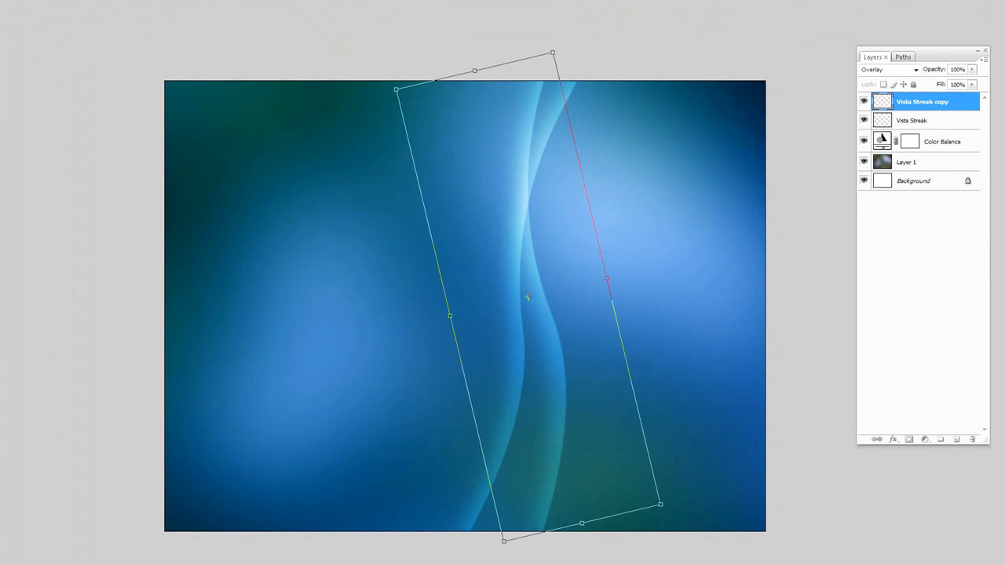
key("Return")
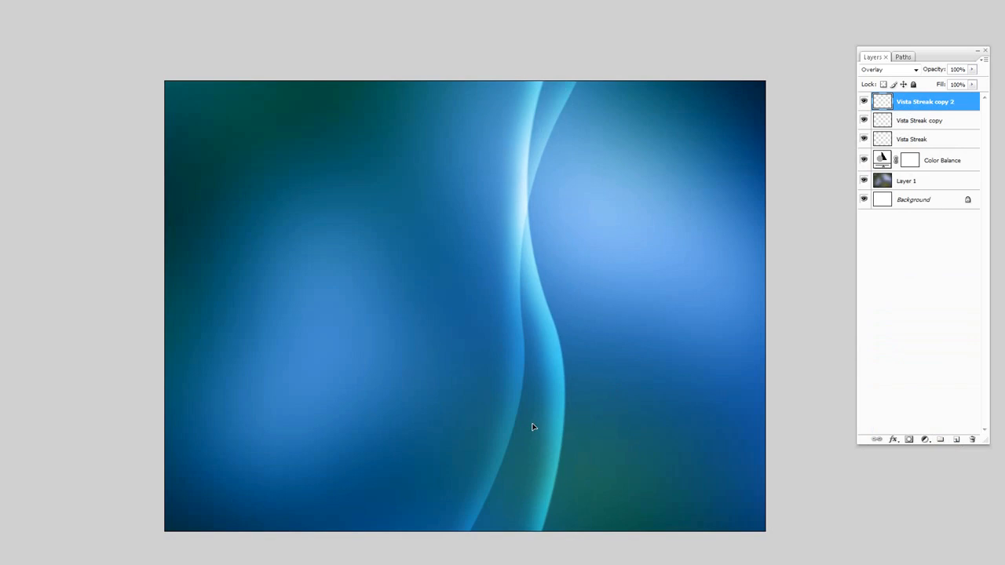
mouse_move(740, 414)
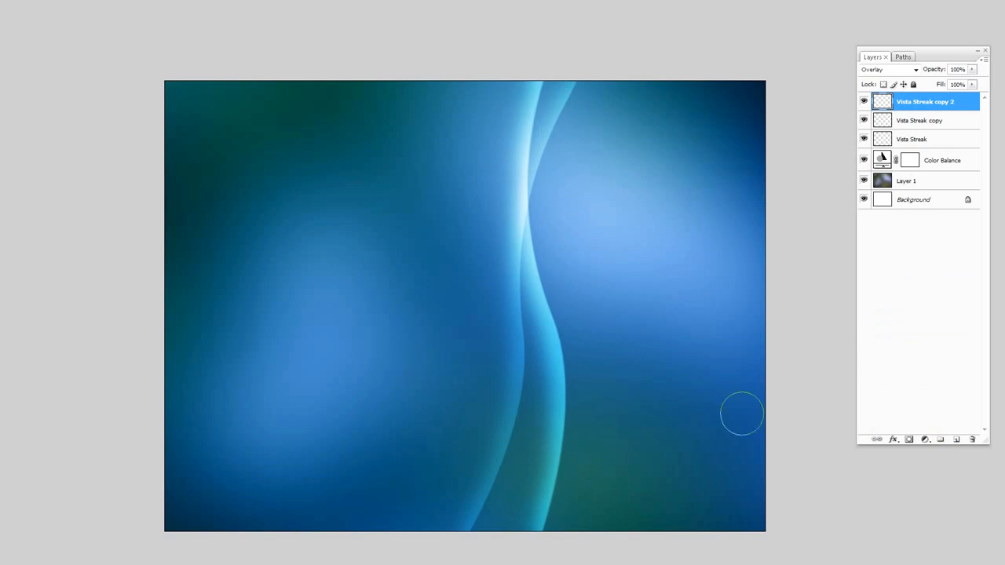
left_click_drag(922, 101, 923, 419)
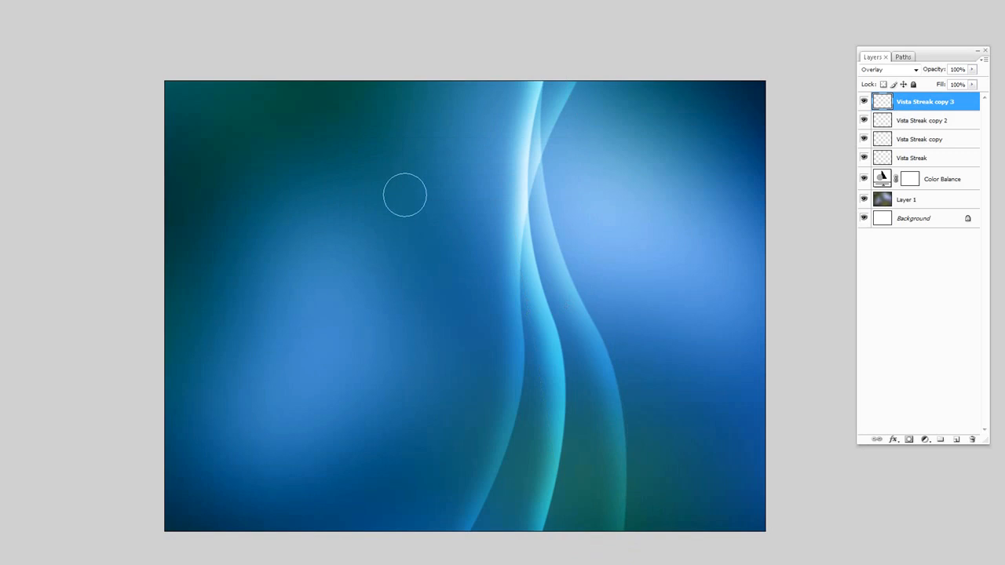
mouse_move(813, 182)
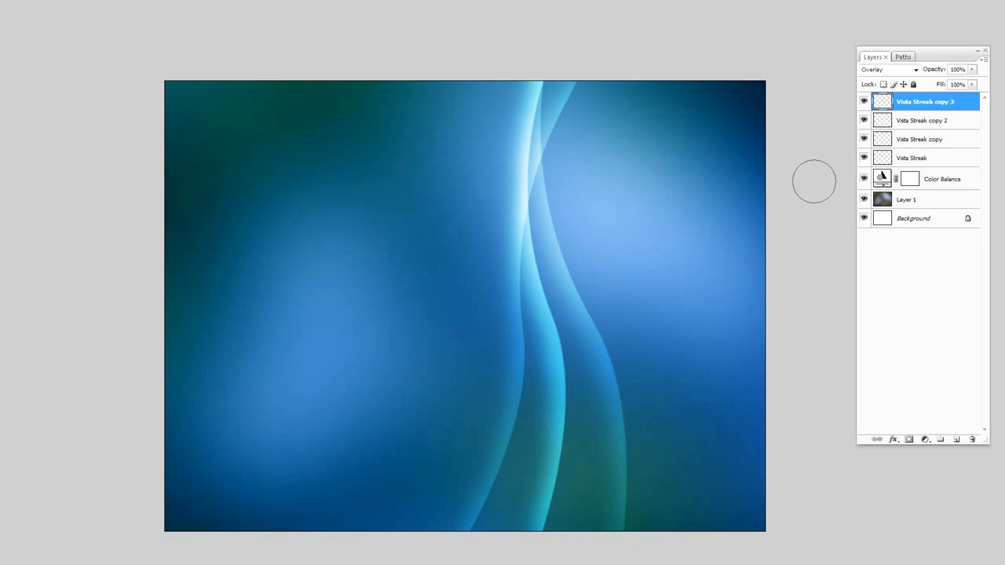
mouse_move(805, 181)
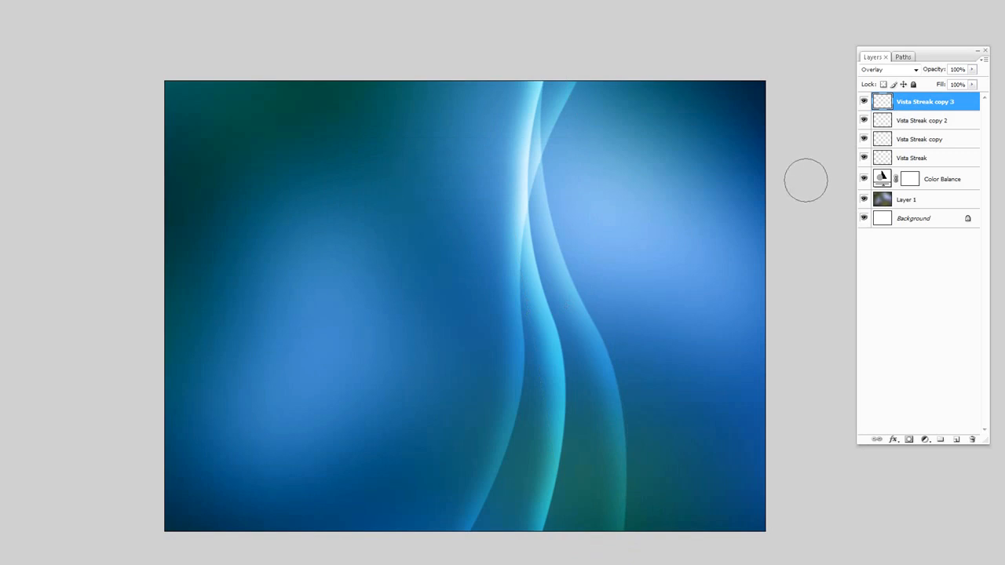
mouse_move(765, 198)
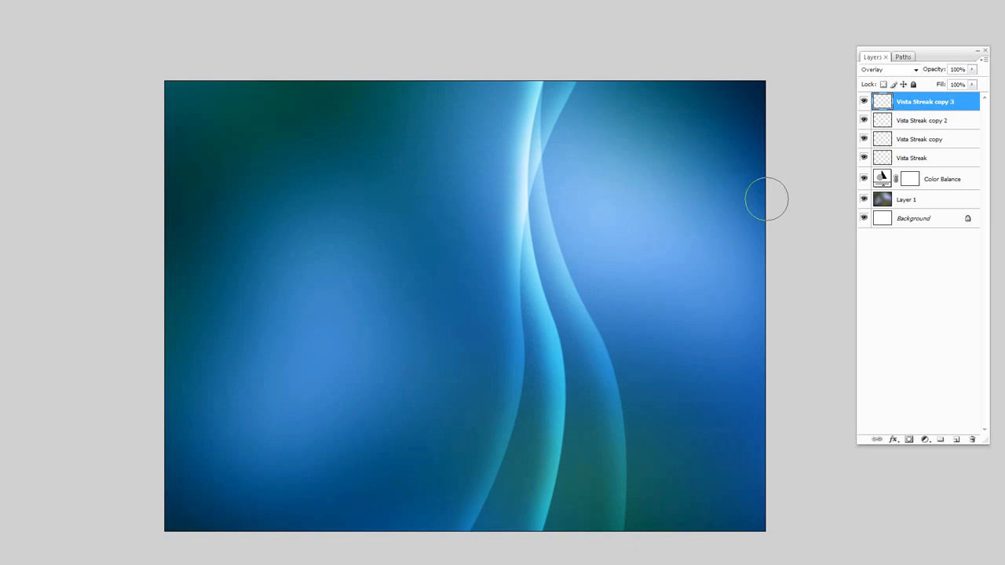
mouse_move(565, 129)
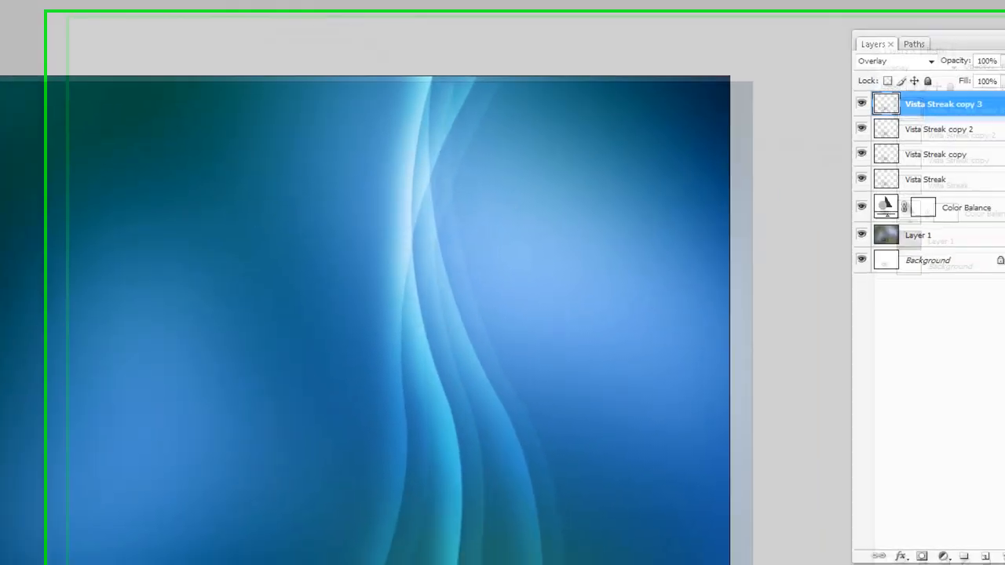
left_click(935, 543)
type("Ro")
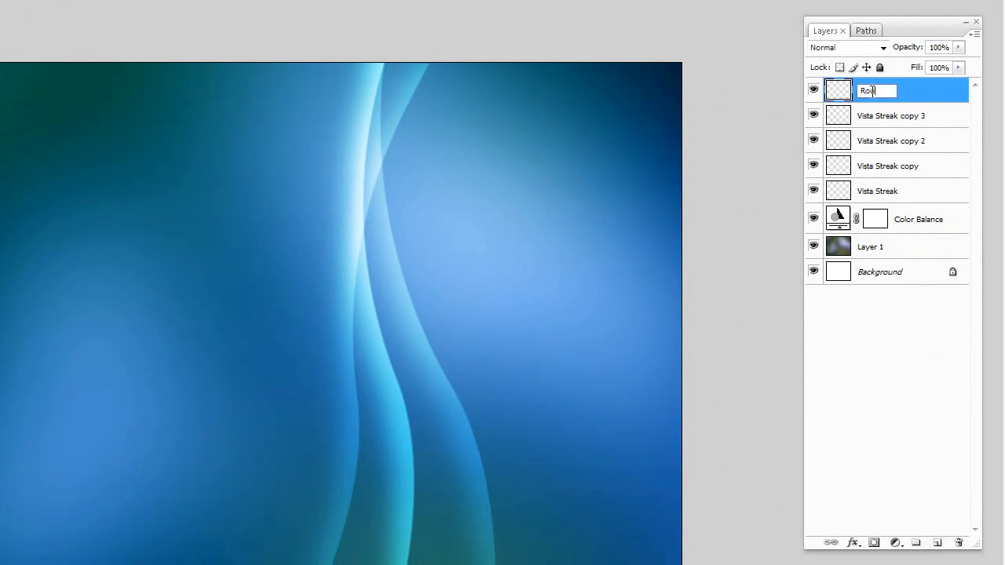
- Name the layer Rounded and paint a soft white arc along the top-right elliptical selection
key("Return")
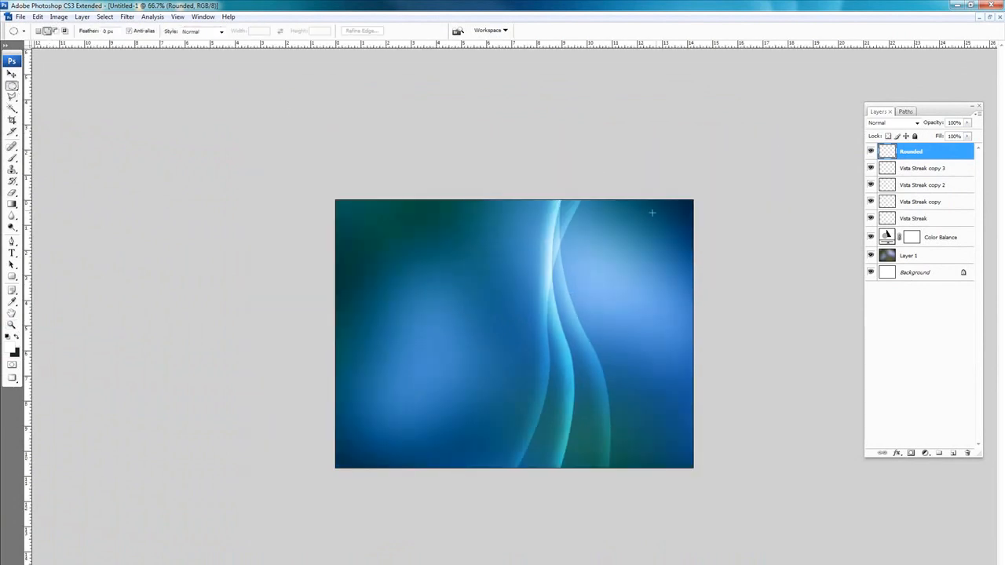
mouse_move(710, 185)
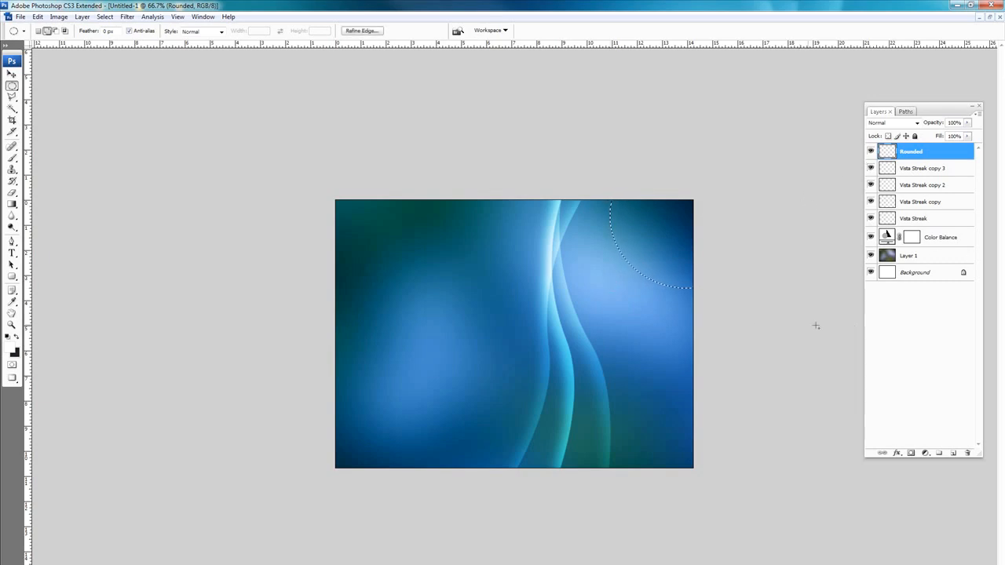
left_click(13, 325)
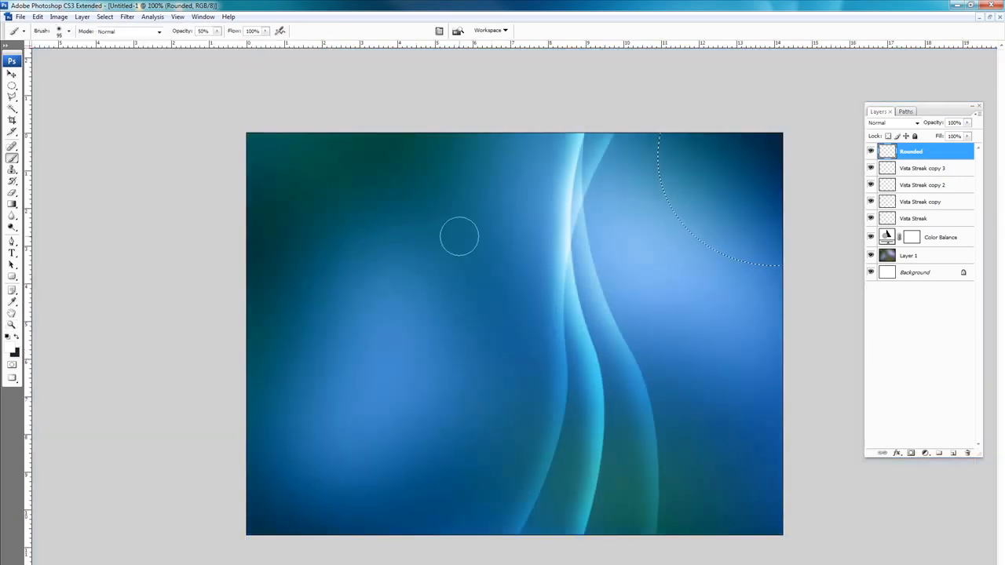
mouse_move(724, 282)
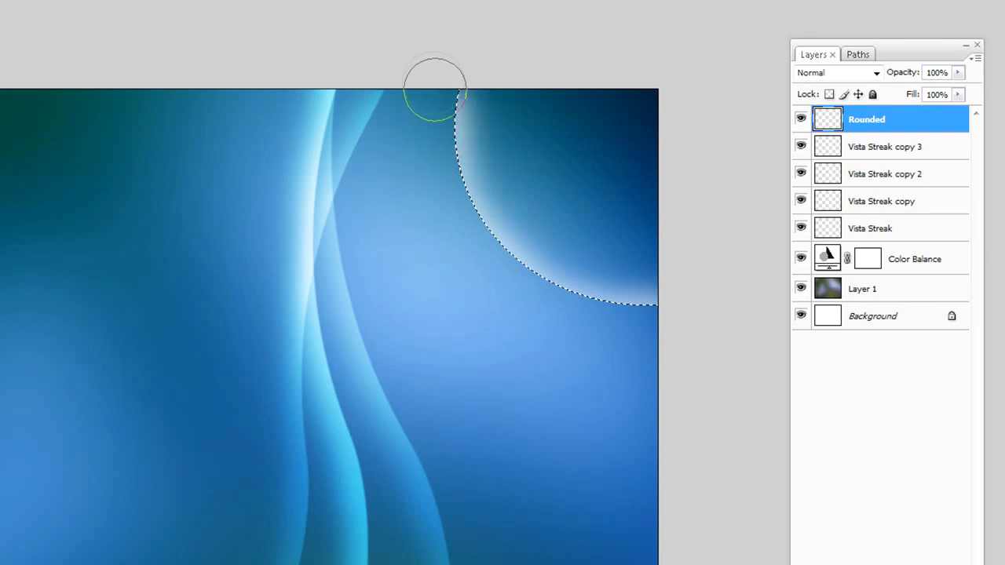
mouse_move(160, 400)
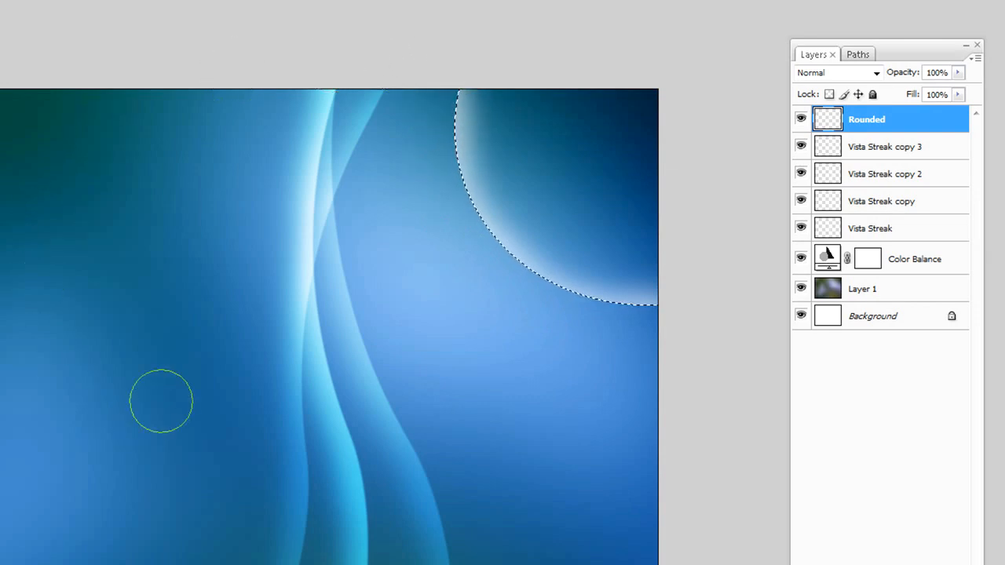
mouse_move(455, 329)
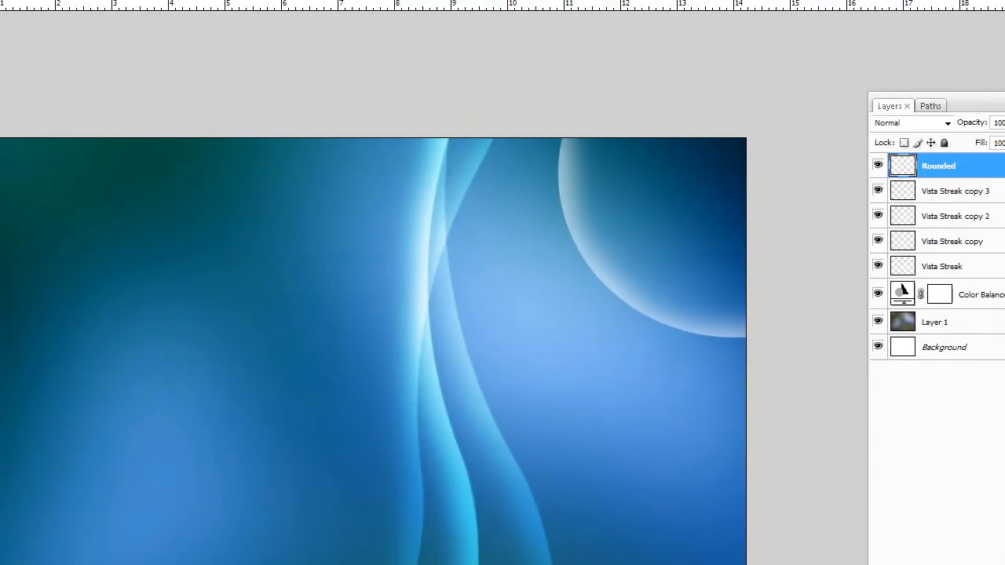
left_click(910, 122)
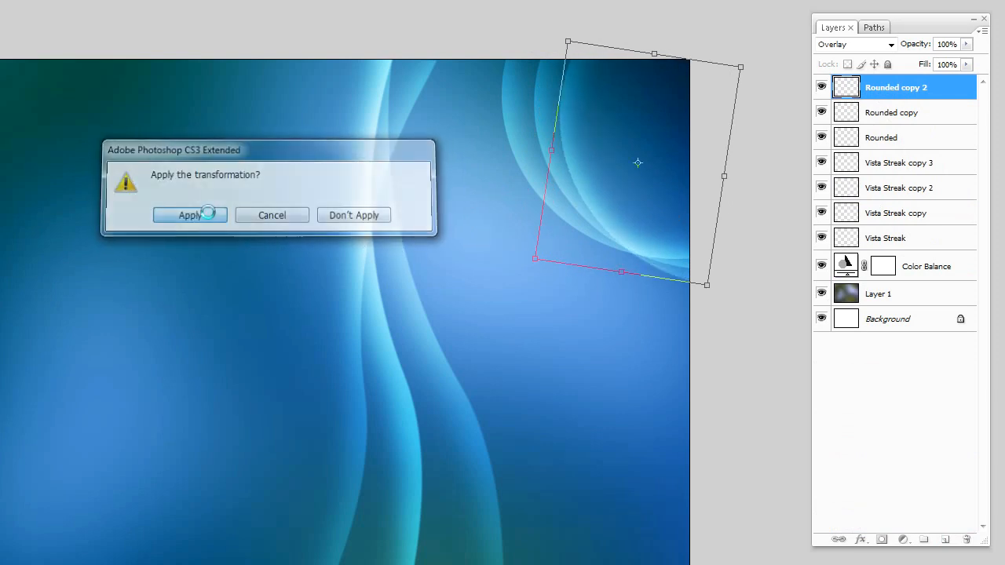
- Apply the arc copy's transform and duplicate Rounded layers up to Rounded copy 3
left_click(188, 214)
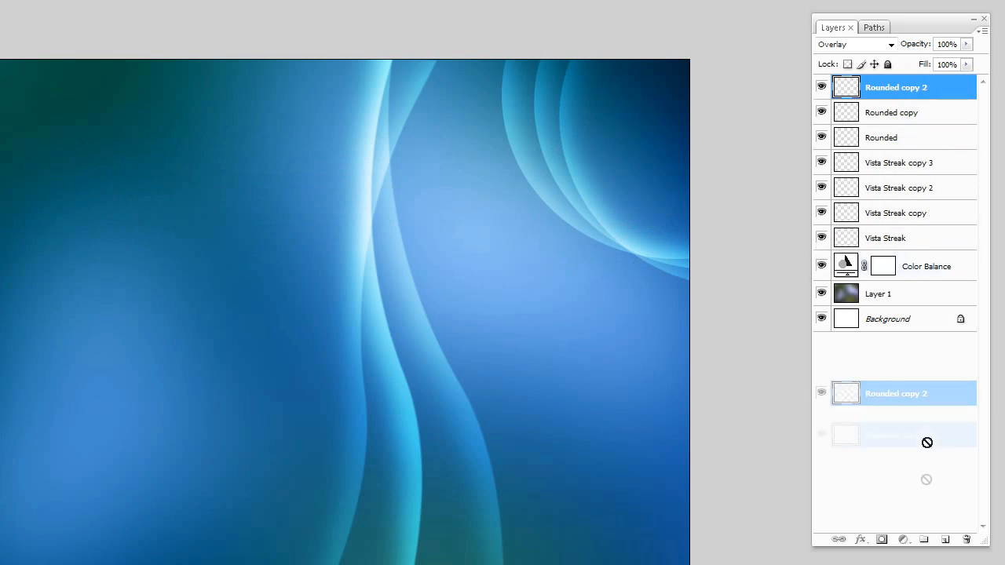
left_click(945, 540)
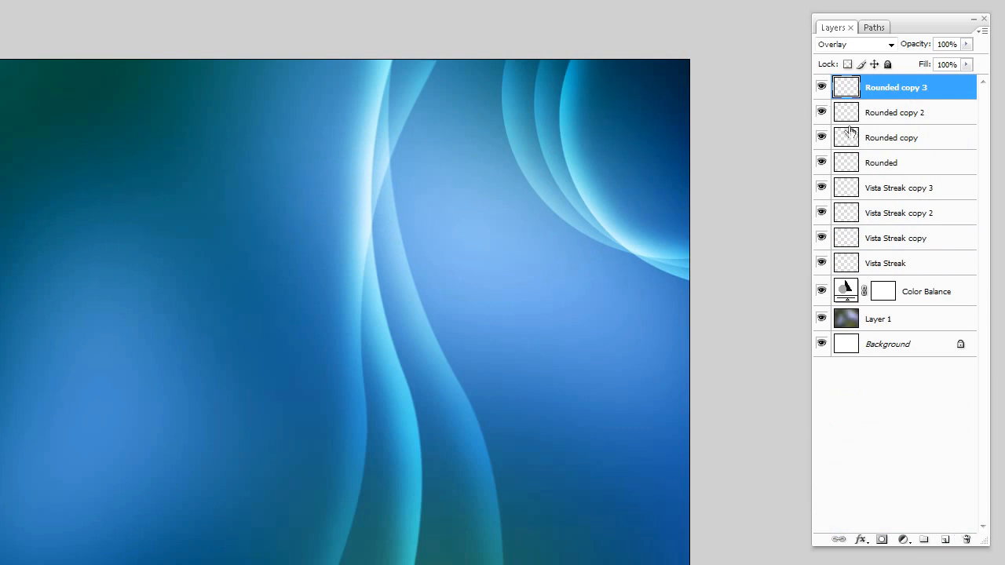
left_click(882, 161)
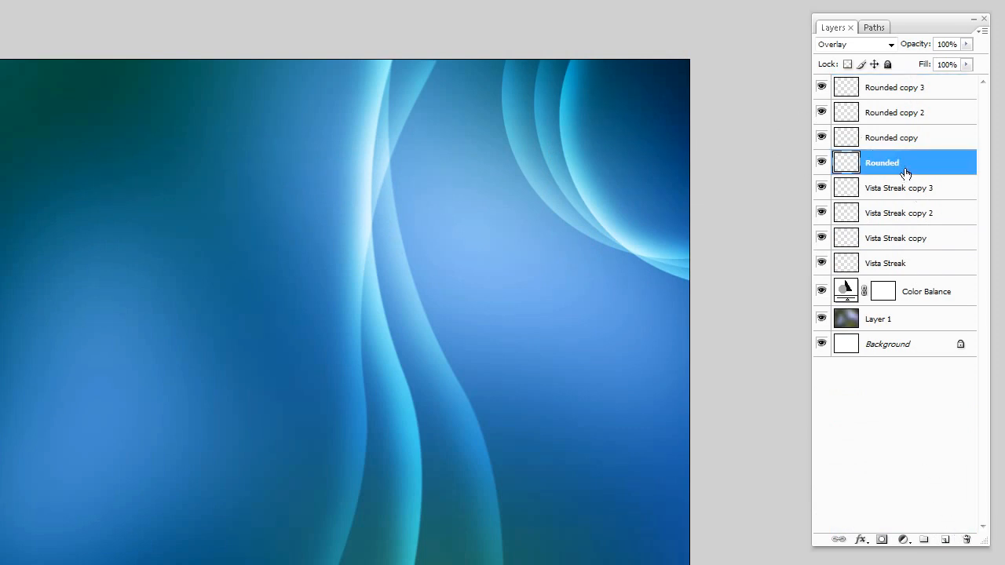
left_click(945, 540)
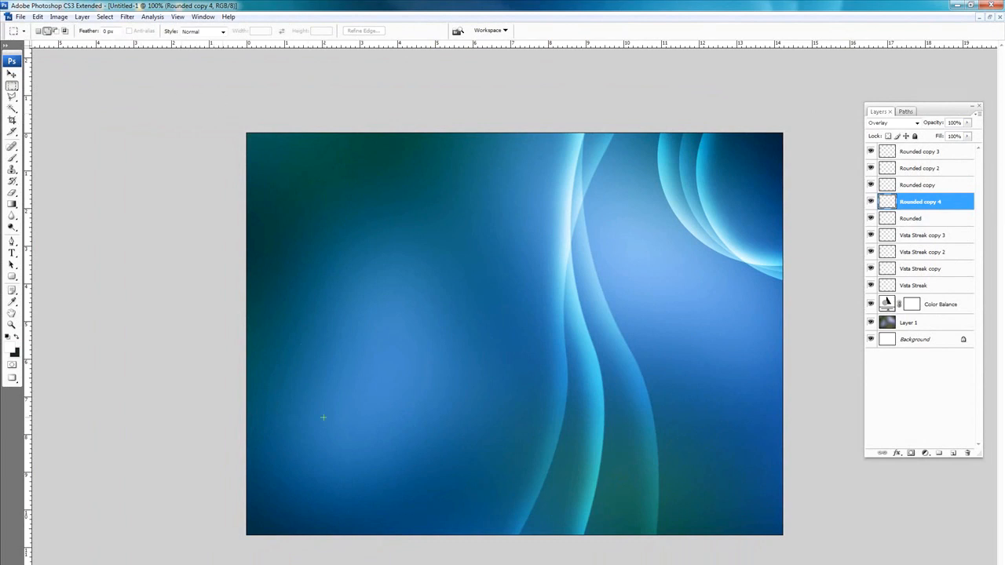
mouse_move(314, 266)
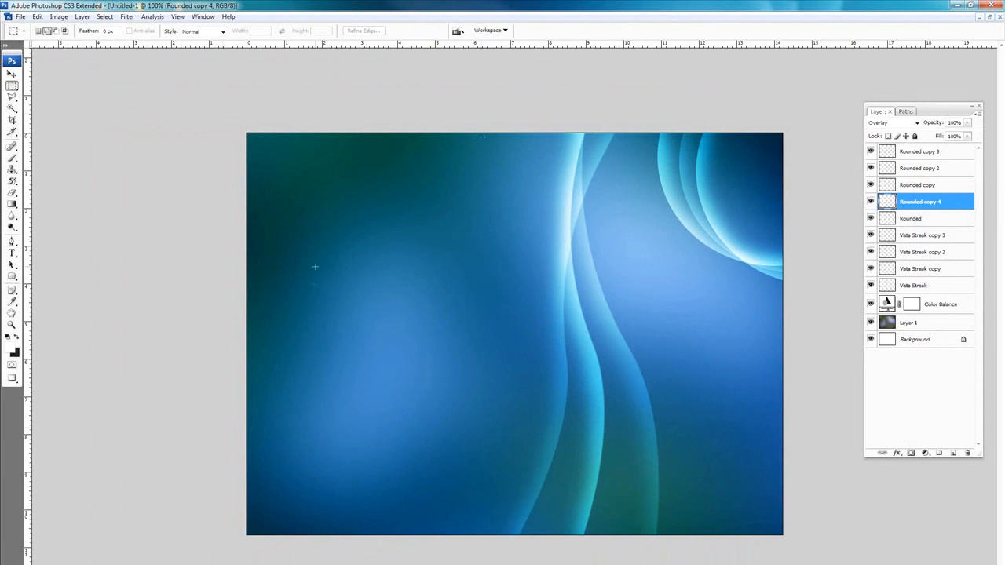
mouse_move(229, 118)
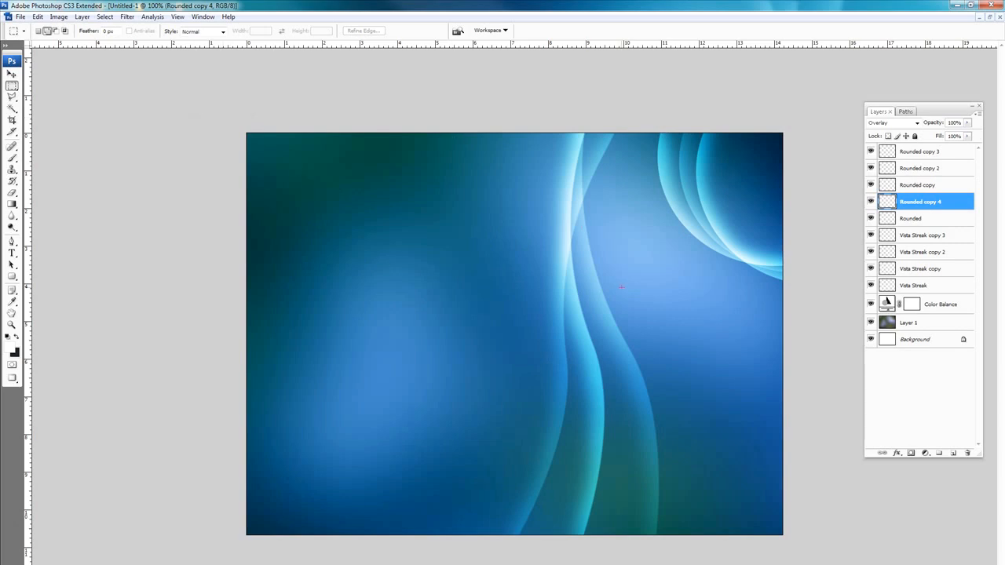
mouse_move(616, 276)
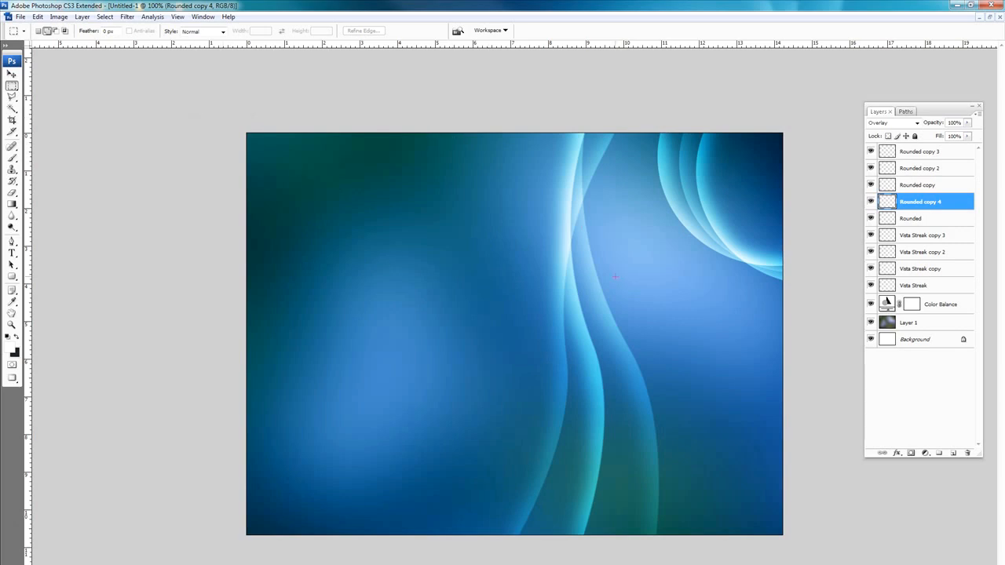
mouse_move(644, 317)
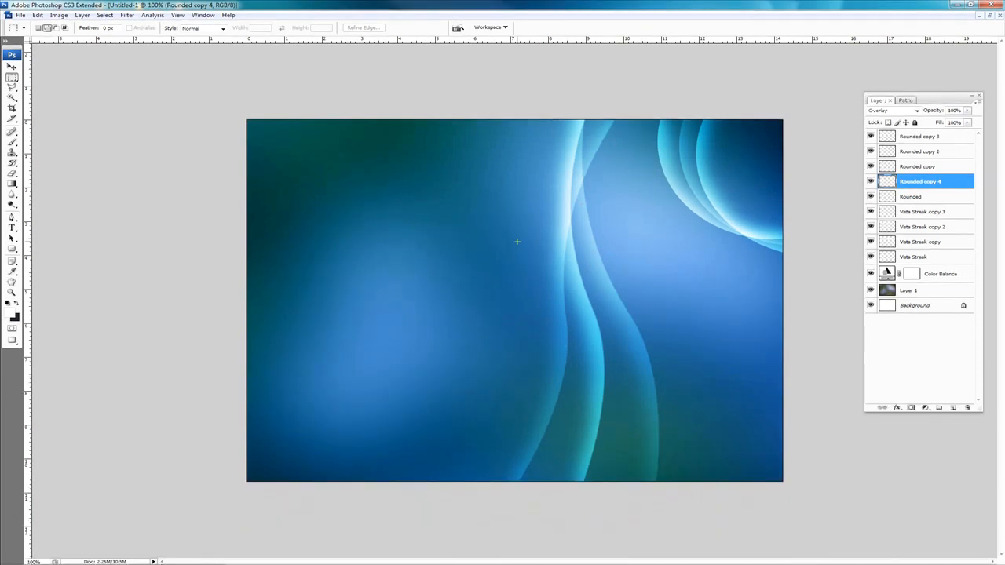
mouse_move(670, 241)
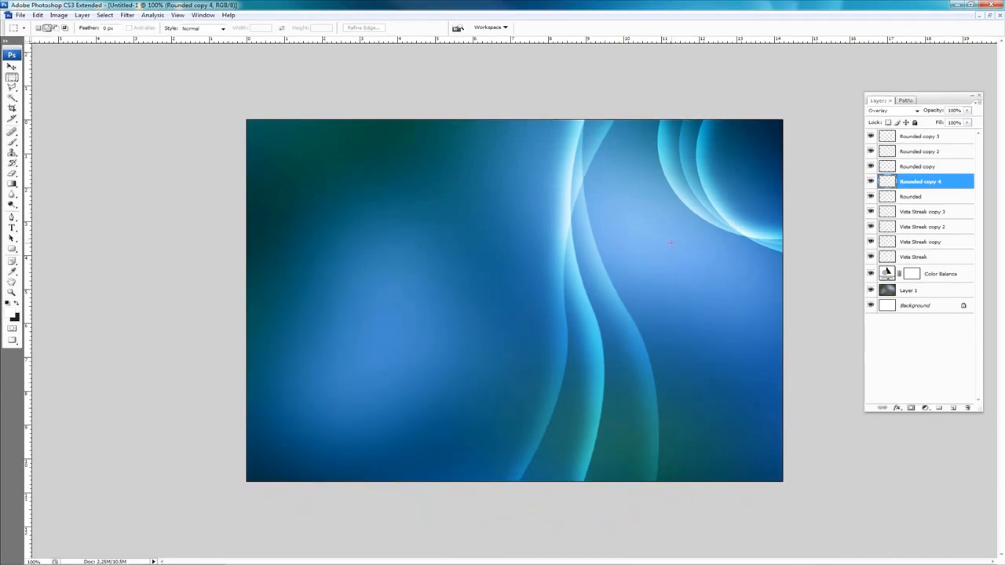